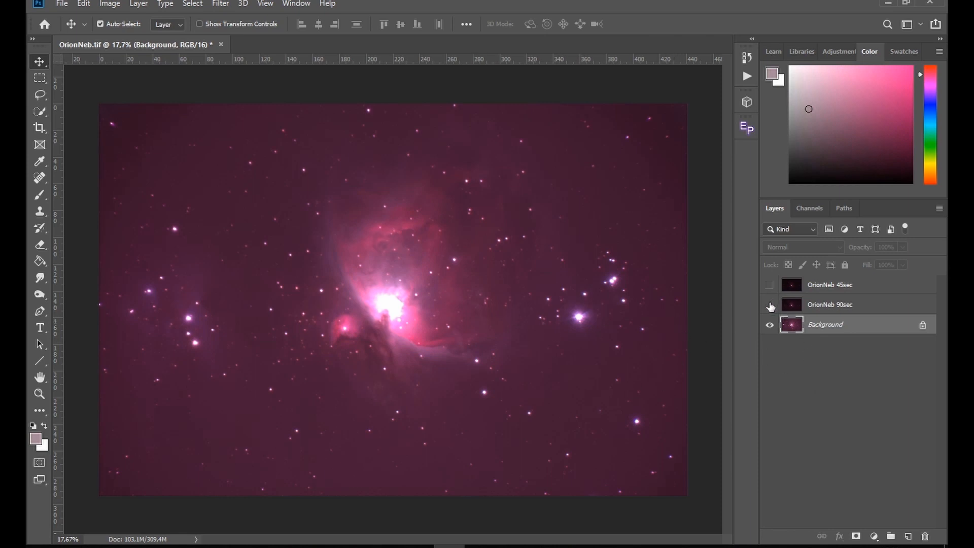
Show the 90sec and 45sec layers, correct the 45sec layer in Camera Raw, and duplicate the Background layer.
left_click(770, 306)
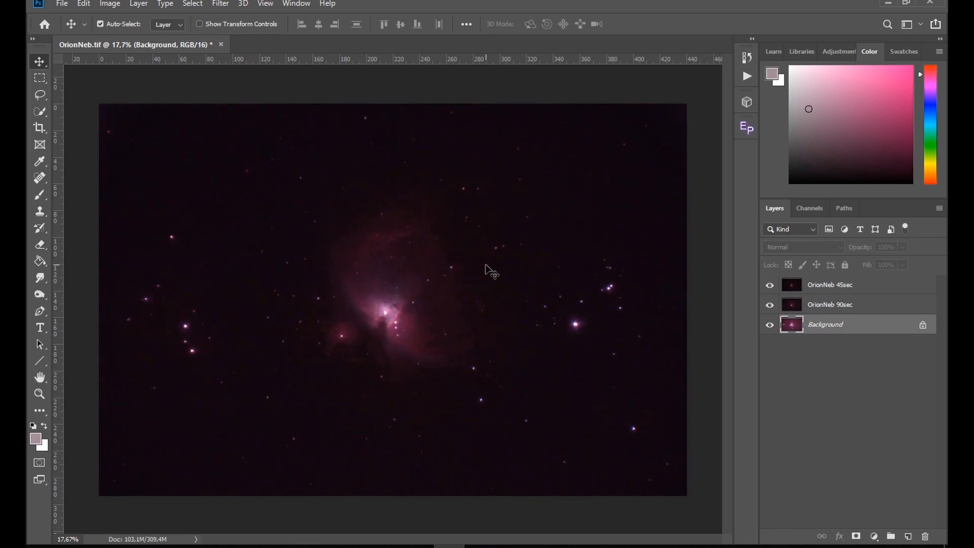
mouse_move(507, 286)
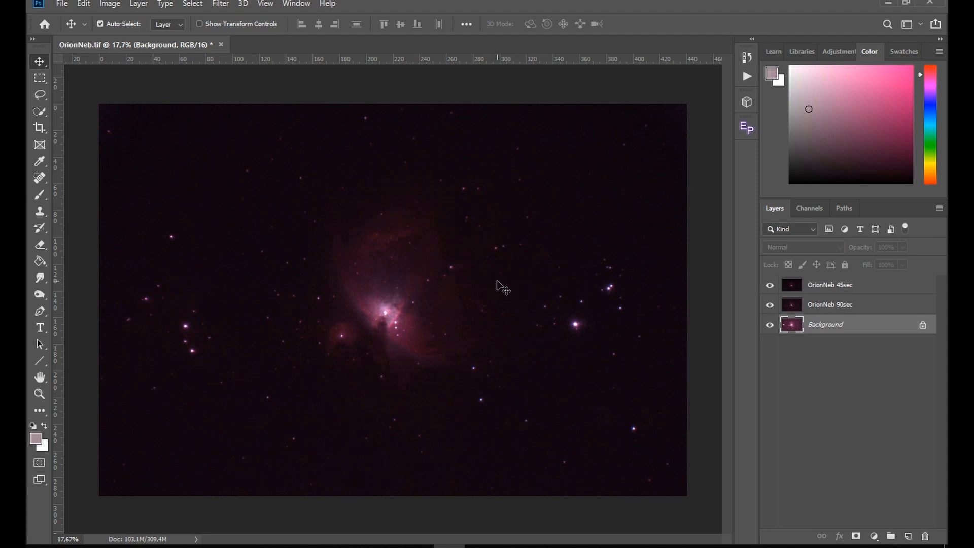
left_click(769, 284)
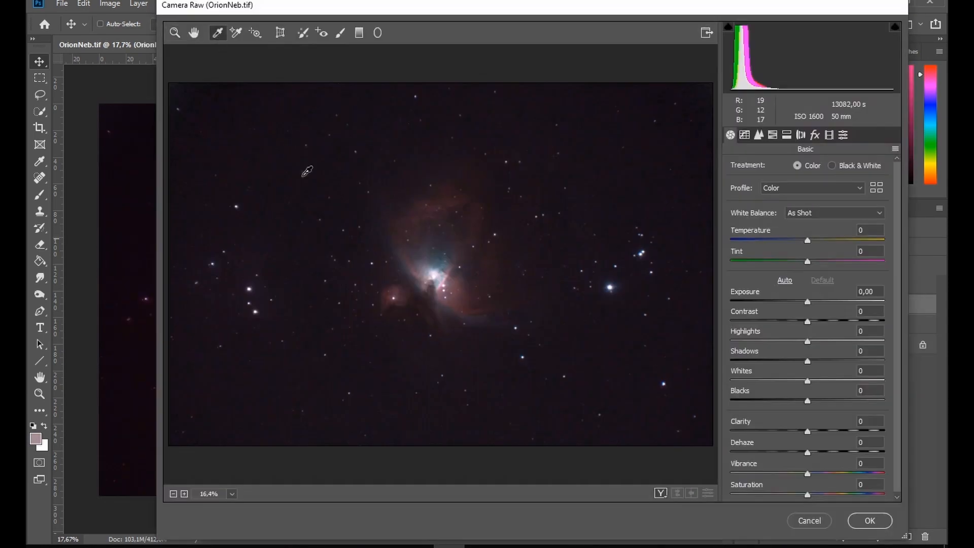
left_click(870, 521)
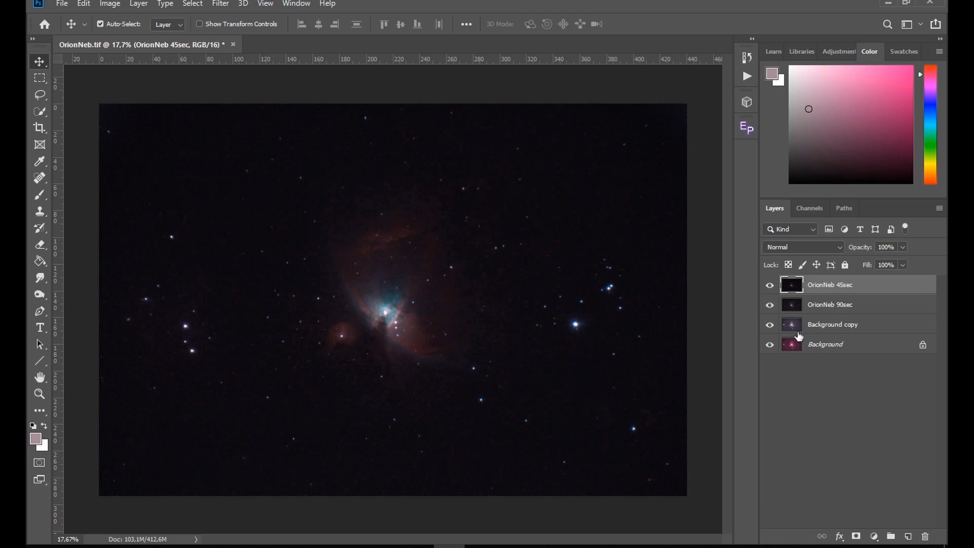
Drop the 90sec layer to 50% opacity, nudge it with Free Transform onto the background stars, then restore 100%.
left_click(771, 284)
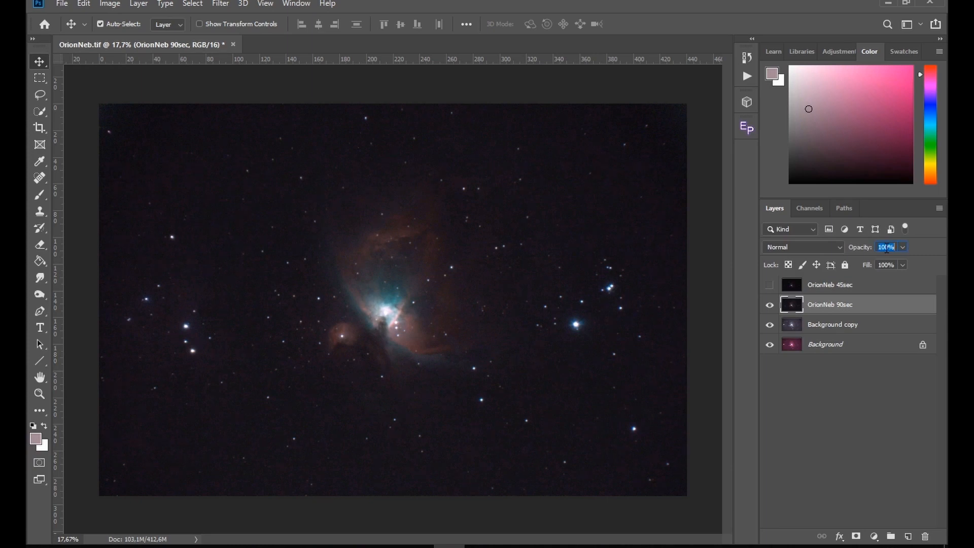
type("50")
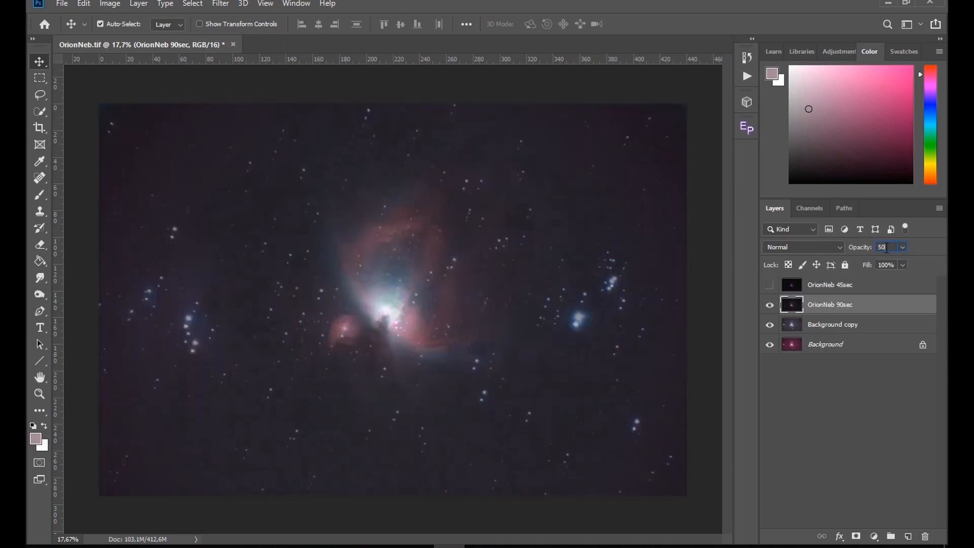
key("ctrl+t")
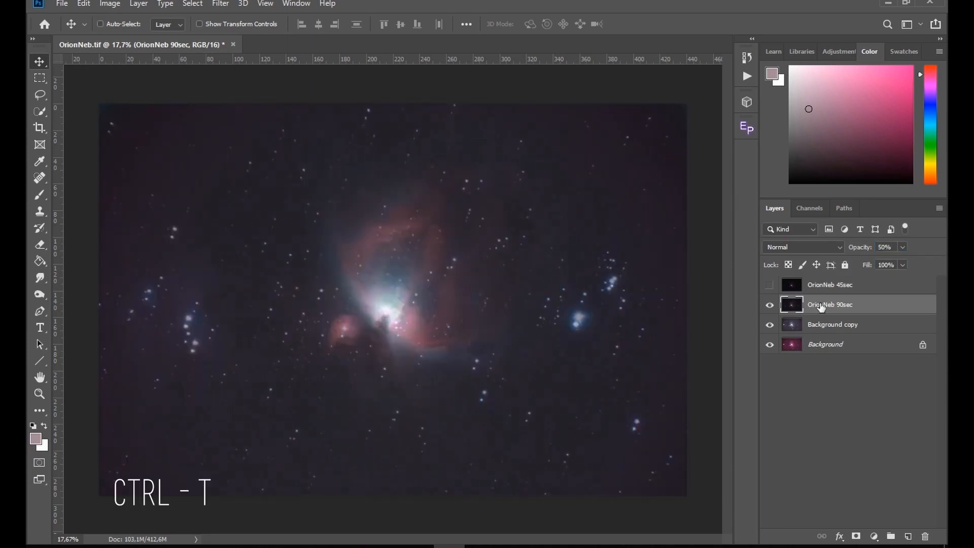
key("ctrl+t")
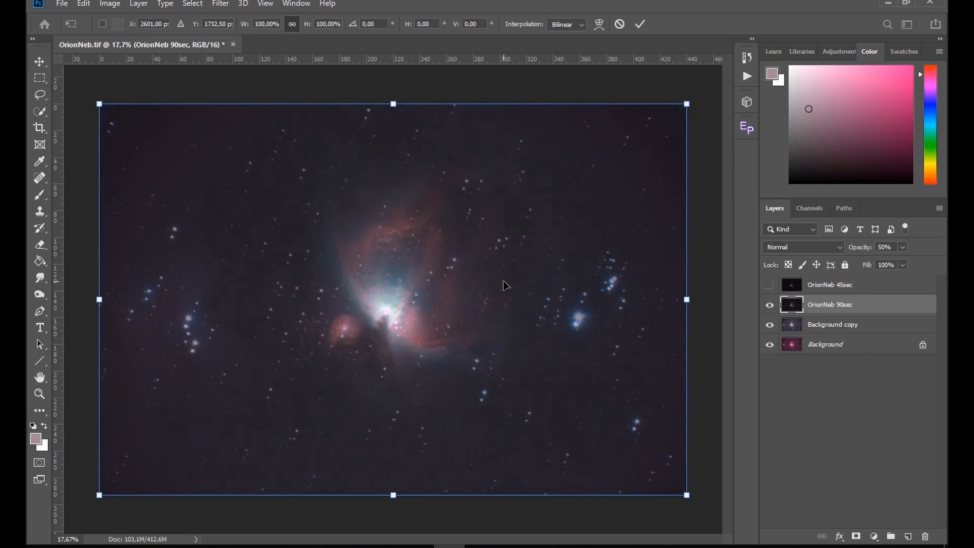
mouse_move(513, 272)
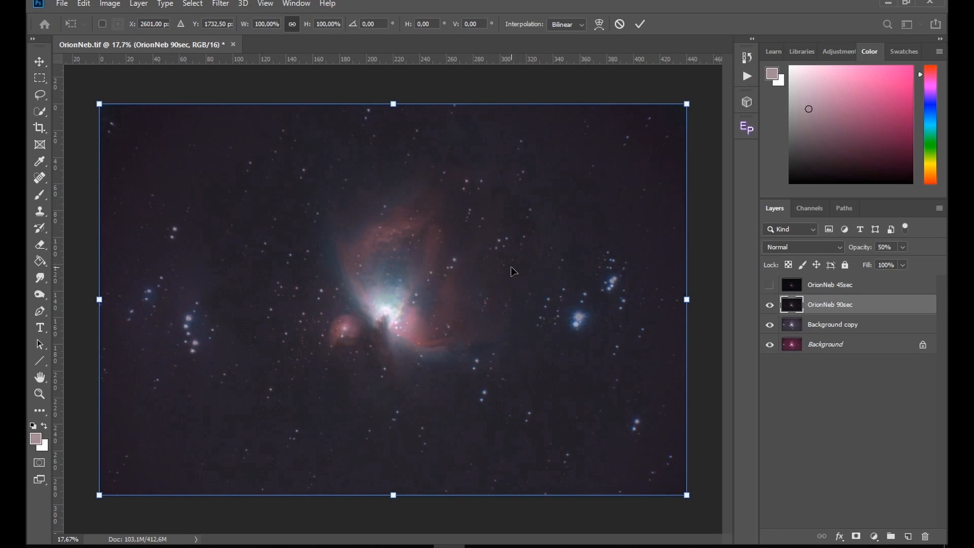
mouse_move(418, 189)
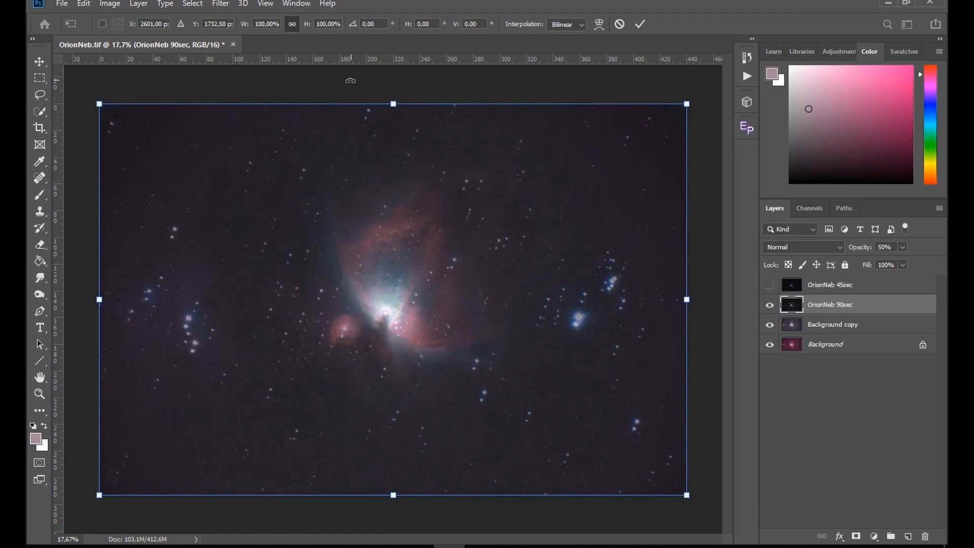
left_click_drag(687, 103, 674, 91)
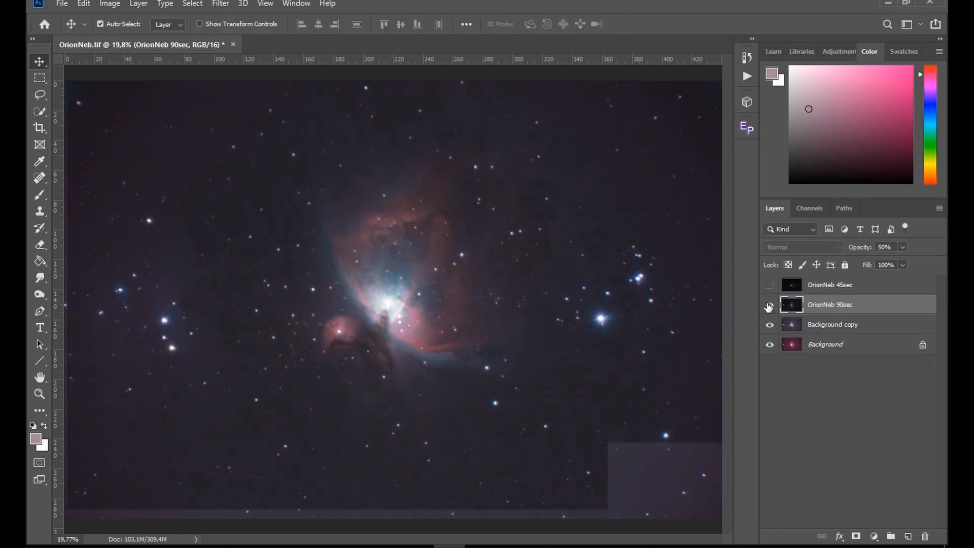
left_click(769, 304)
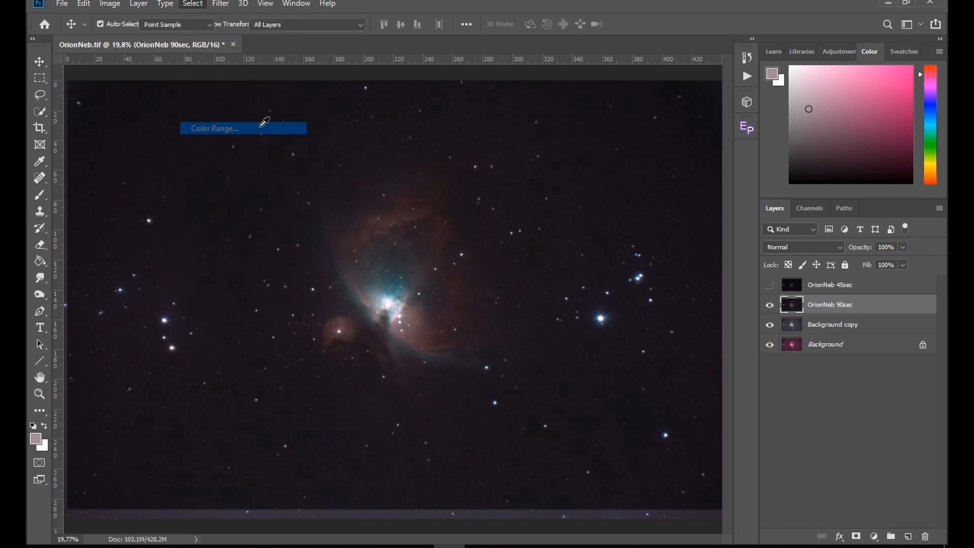
Select the nebula core on the 90sec layer with Color Range Midtones, range 79–184.
left_click(677, 79)
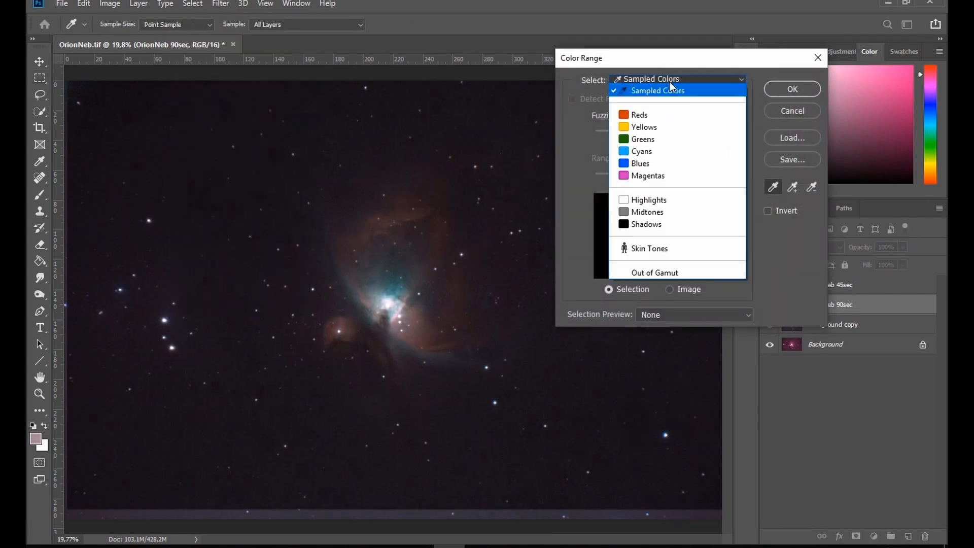
left_click(649, 212)
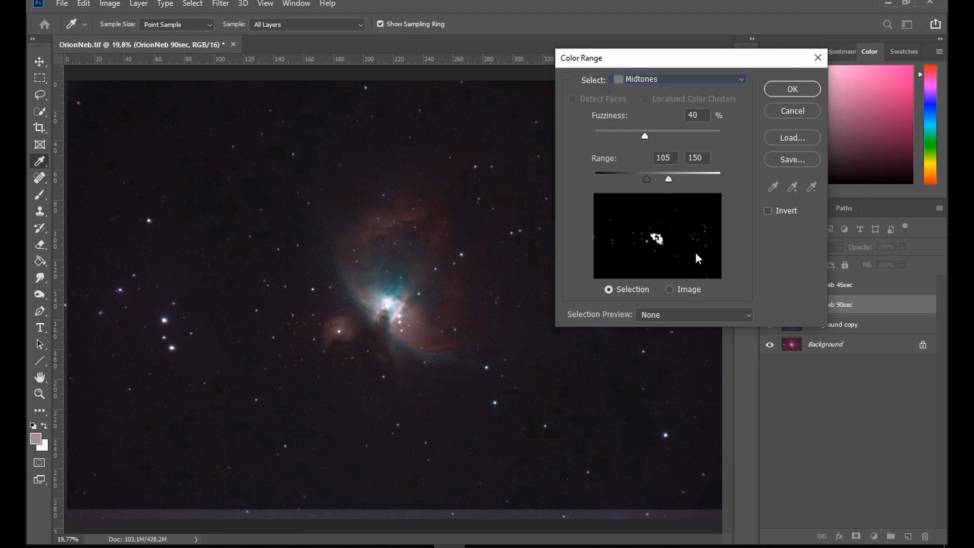
mouse_move(653, 226)
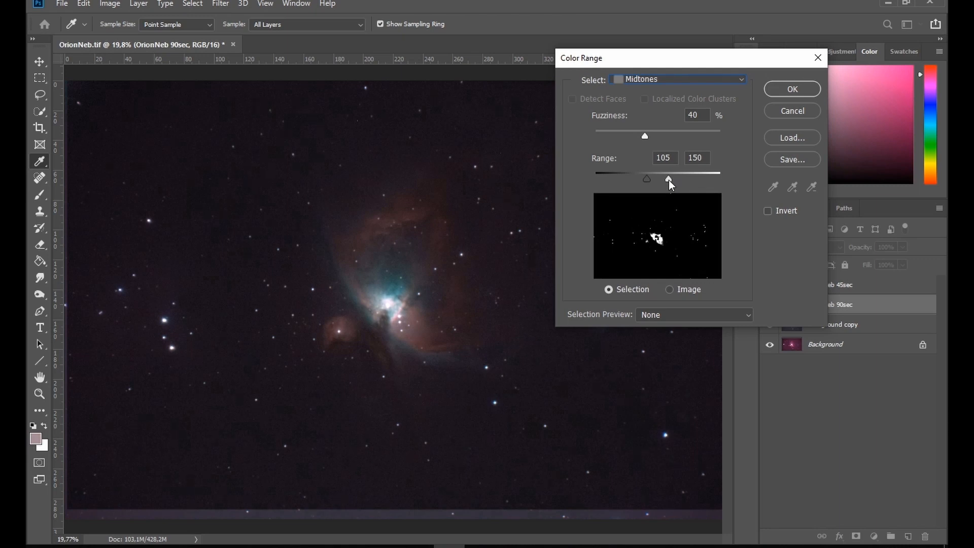
left_click_drag(668, 178, 671, 178)
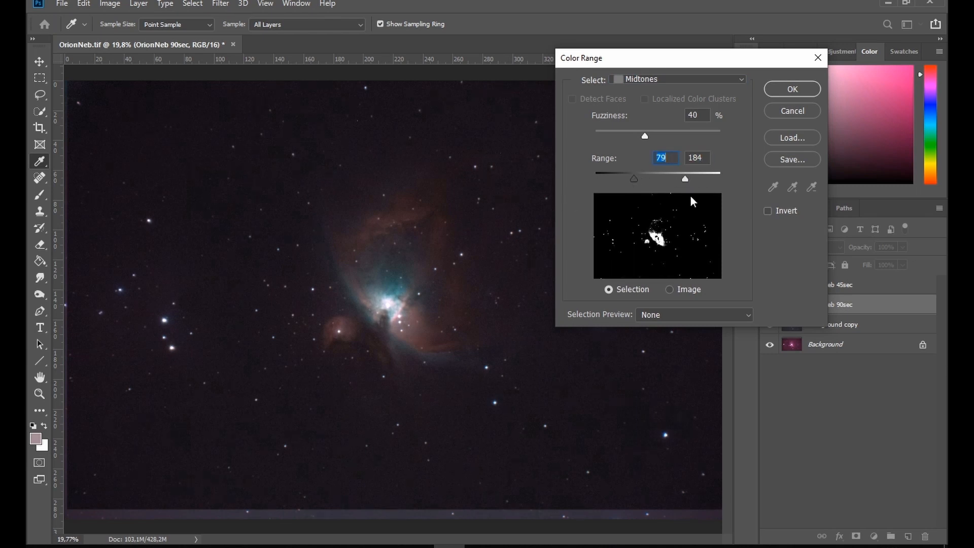
left_click(791, 89)
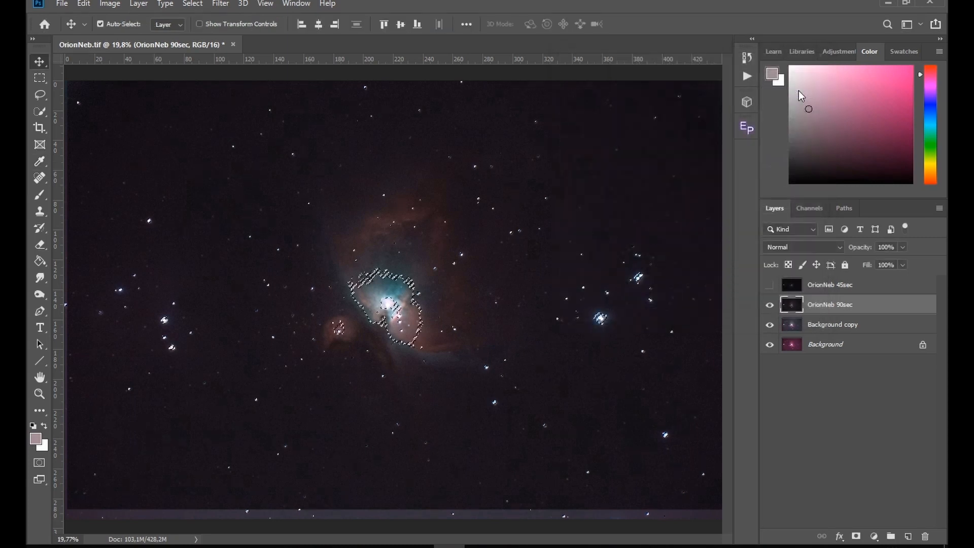
Expand the core selection via Select > Modify > Expand, growing it by 20 pixels.
left_click(191, 4)
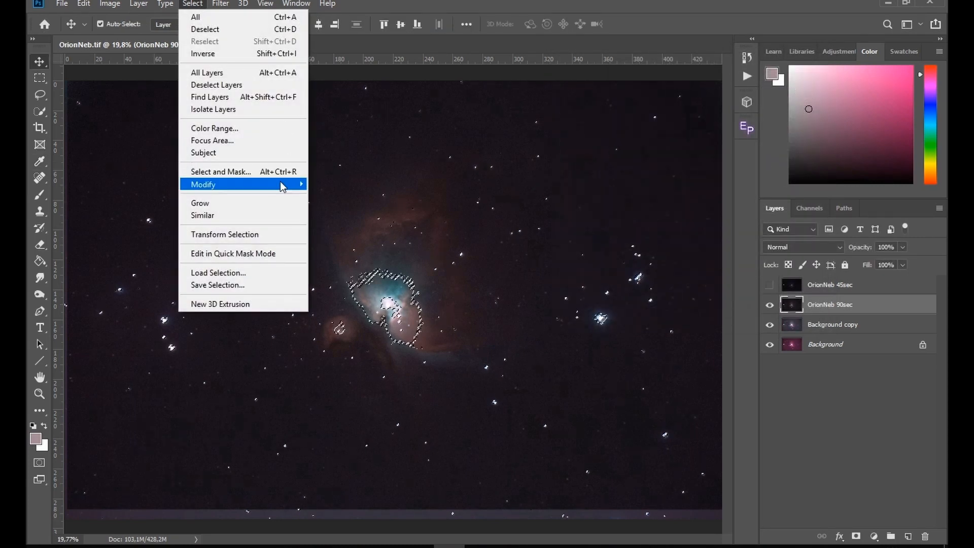
left_click(203, 185)
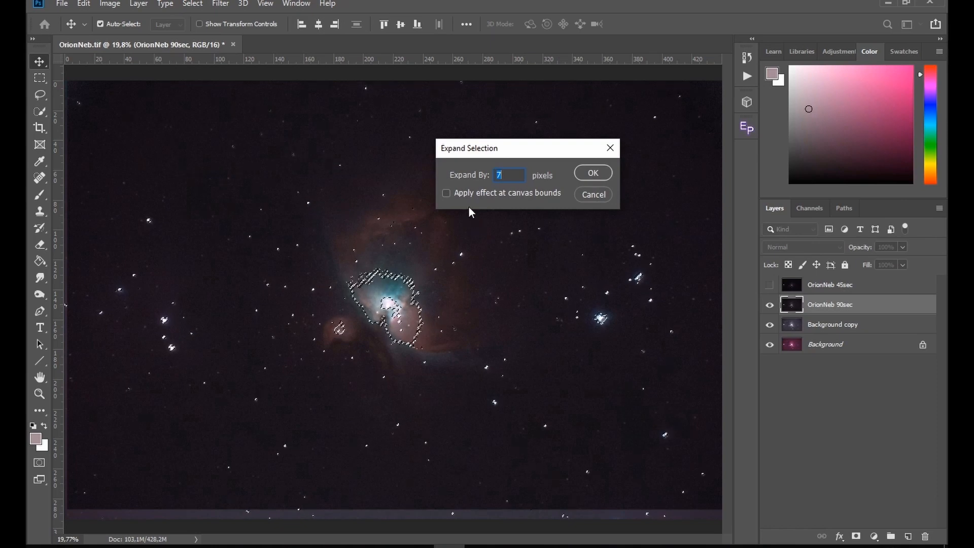
left_click(592, 172)
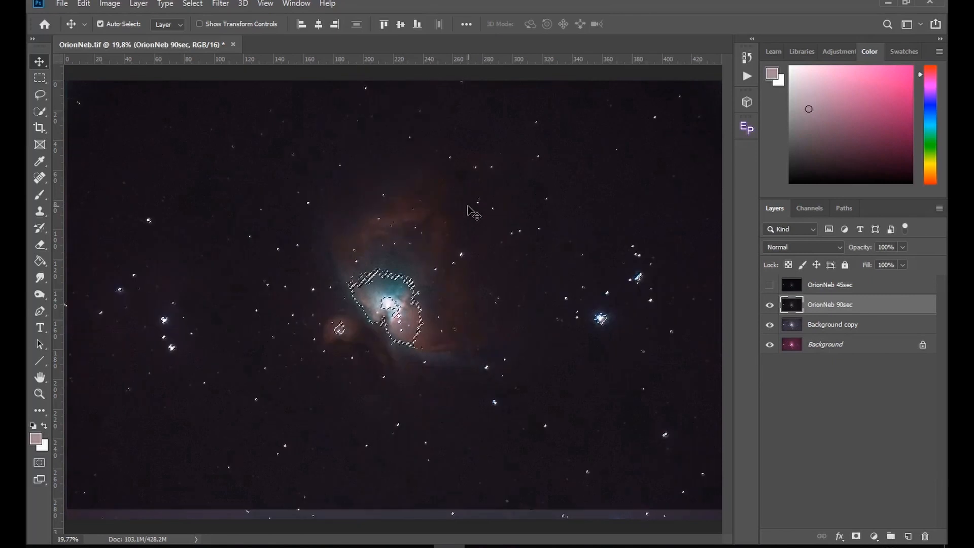
left_click(192, 5)
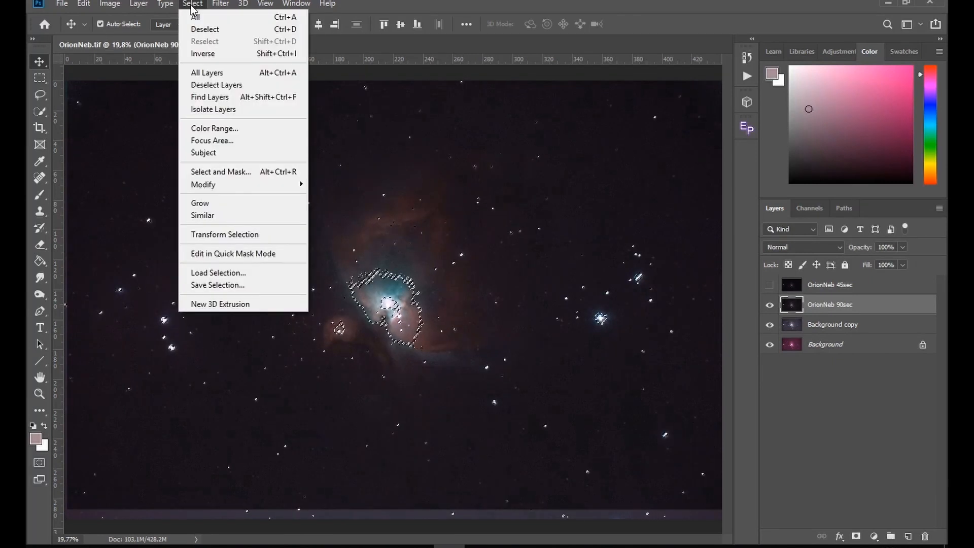
left_click(203, 184)
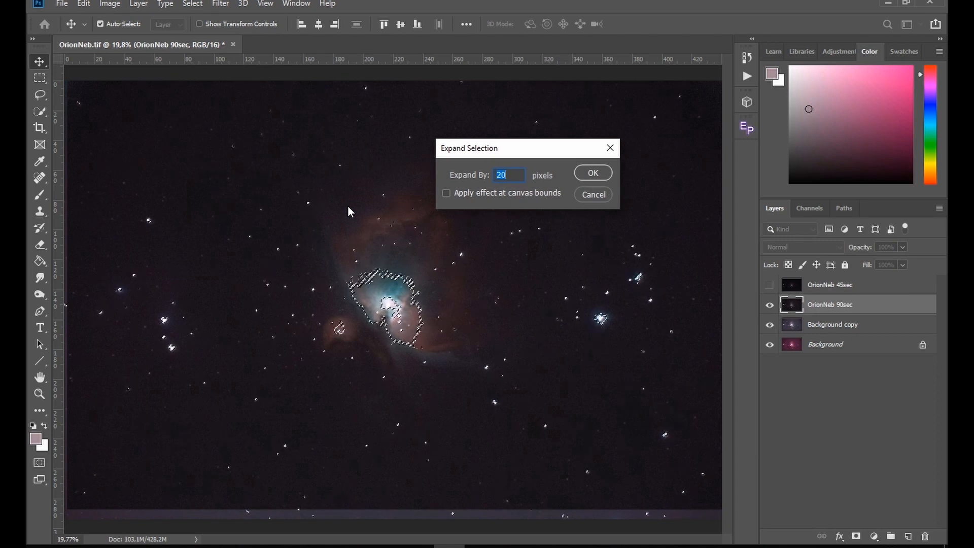
left_click(590, 172)
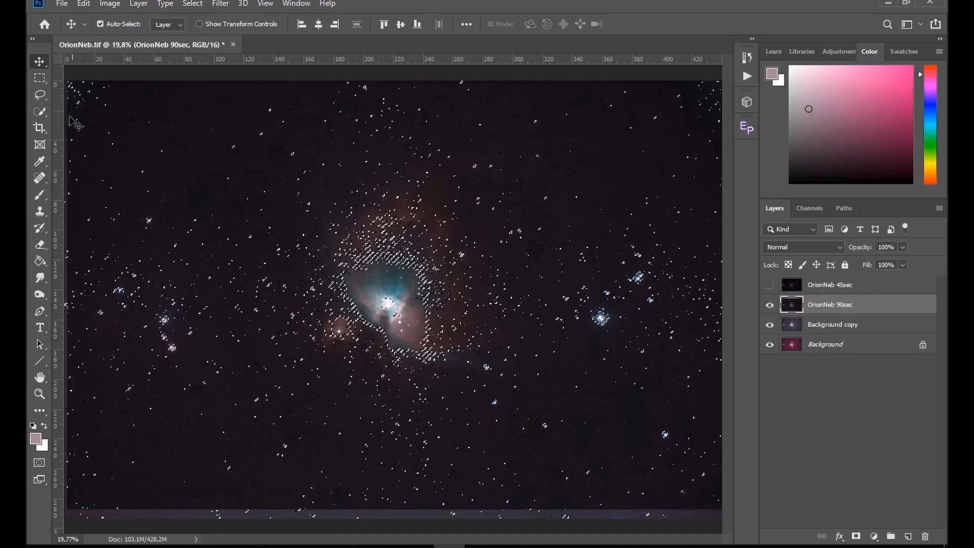
Lasso-subtract stray star specks from the selection and feather it by 5 pixels.
left_click(40, 95)
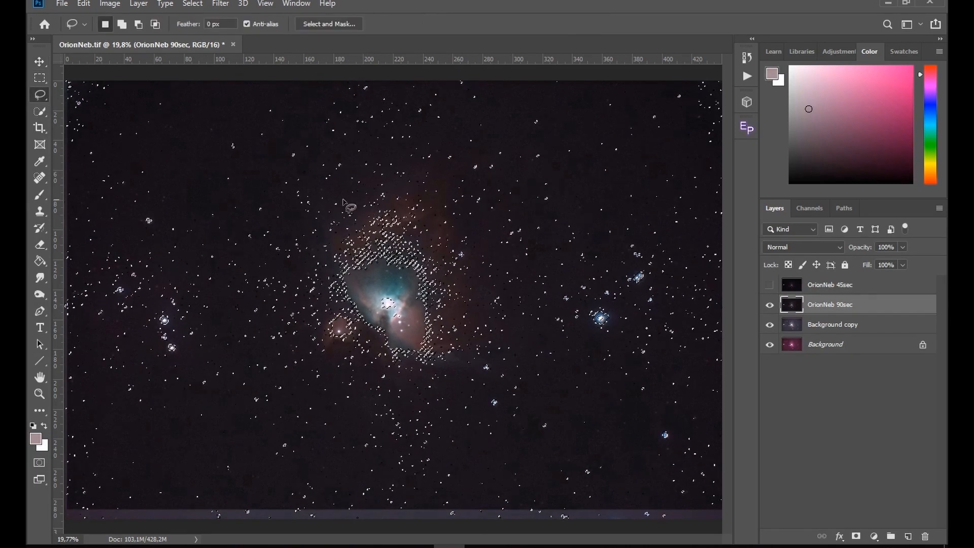
mouse_move(292, 268)
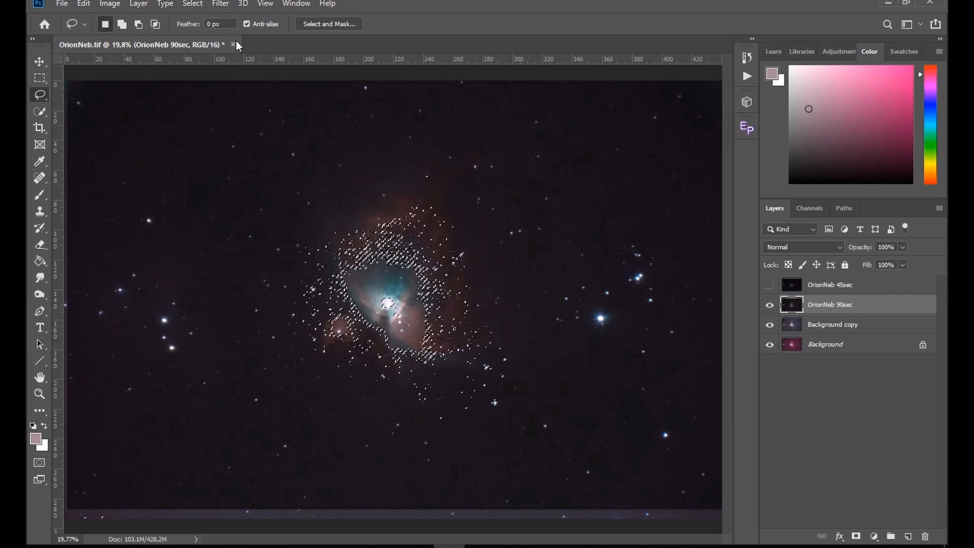
left_click(192, 4)
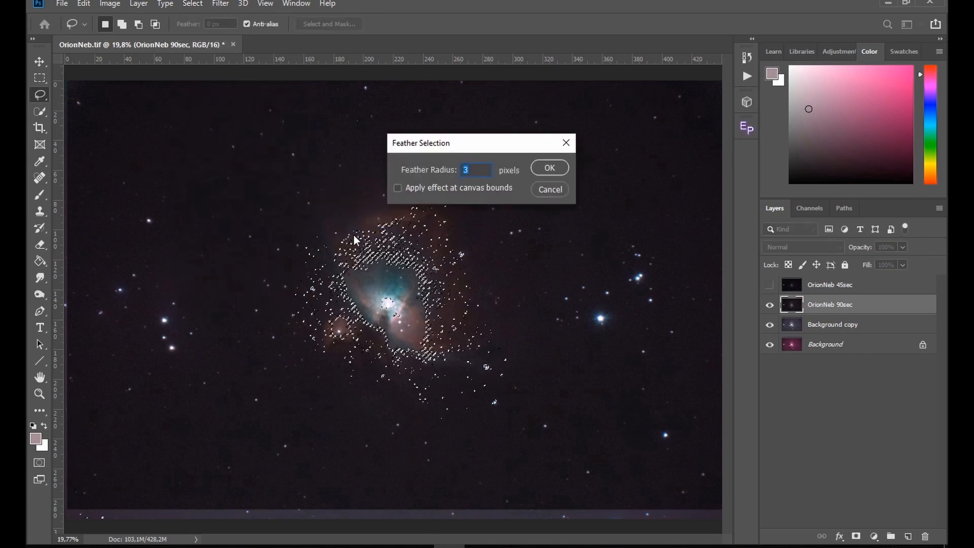
type("5")
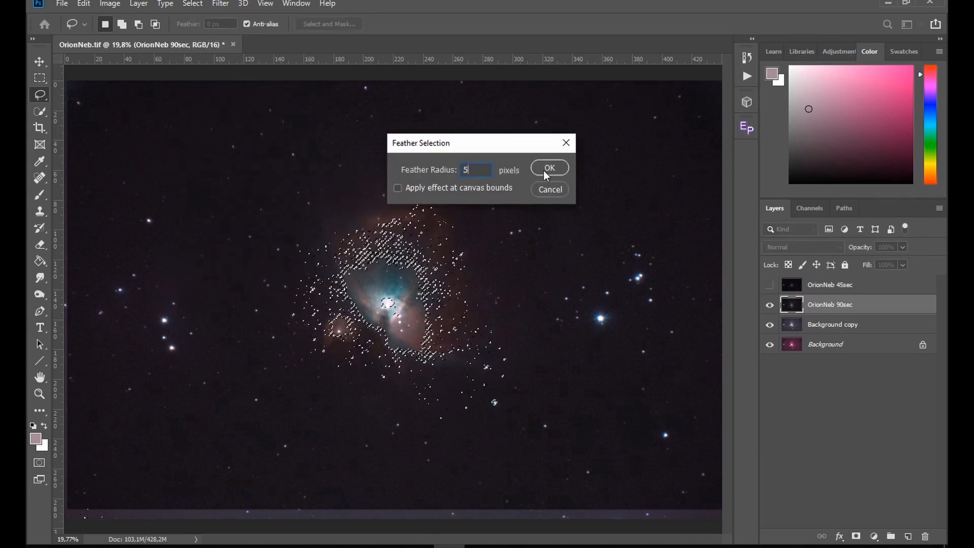
left_click(549, 168)
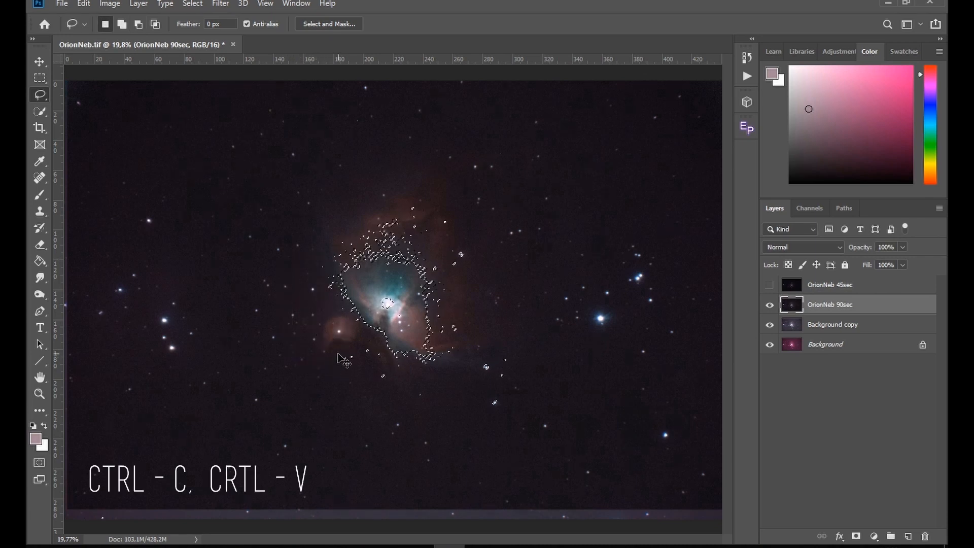
Put the feathered 90sec core on its own layer at 78% opacity and erase its red halo.
key("ctrl+v")
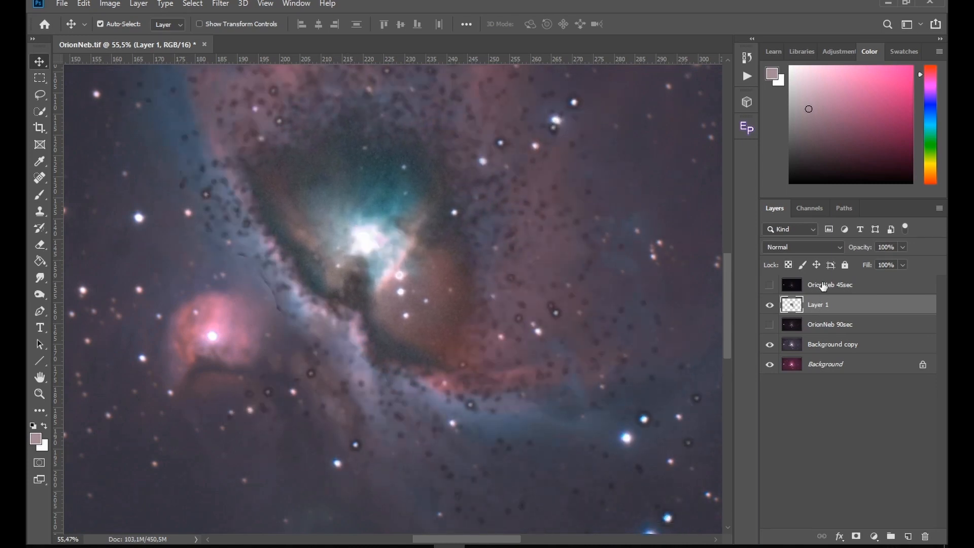
left_click(884, 247)
type("55")
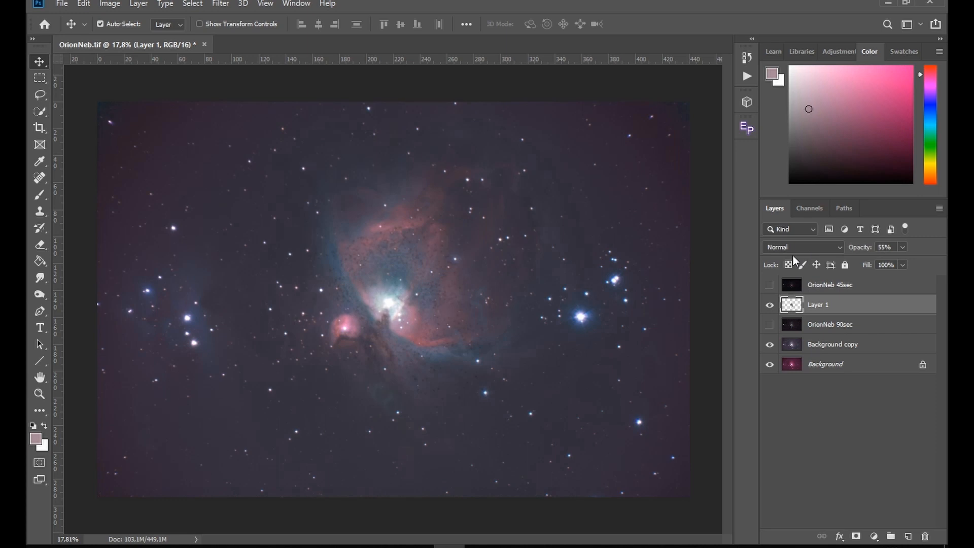
mouse_move(39, 248)
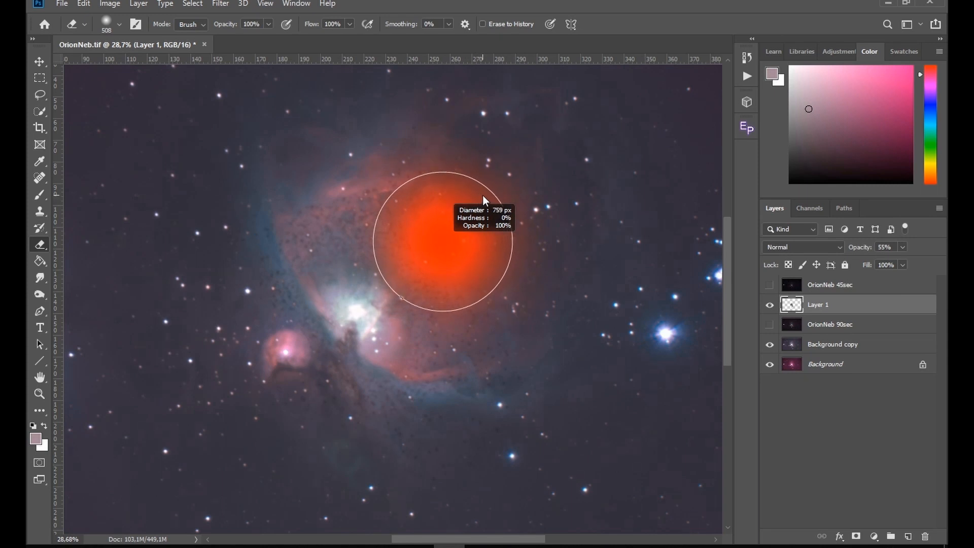
left_click_drag(446, 243, 466, 240)
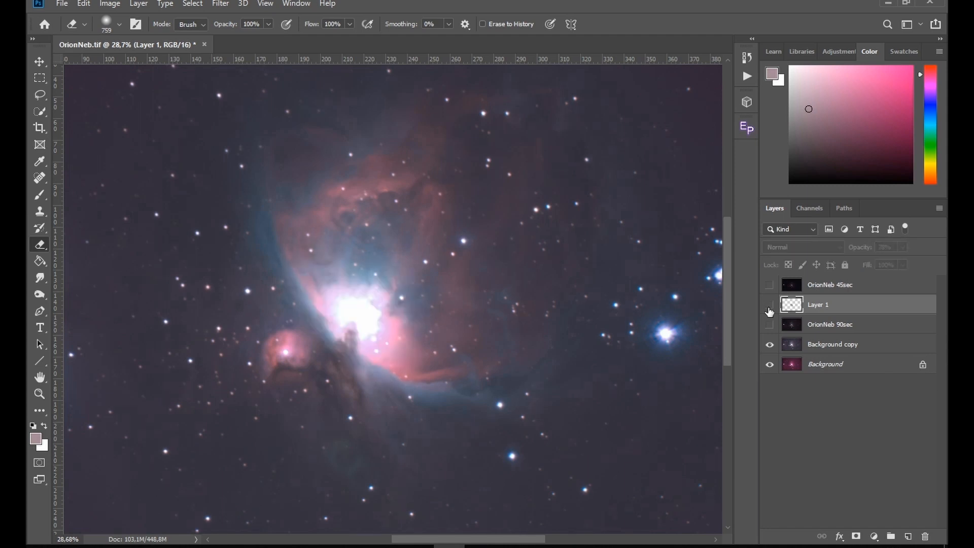
Toggle the core layer's visibility to compare it with the blown-out centre, leaving it shown.
left_click(769, 304)
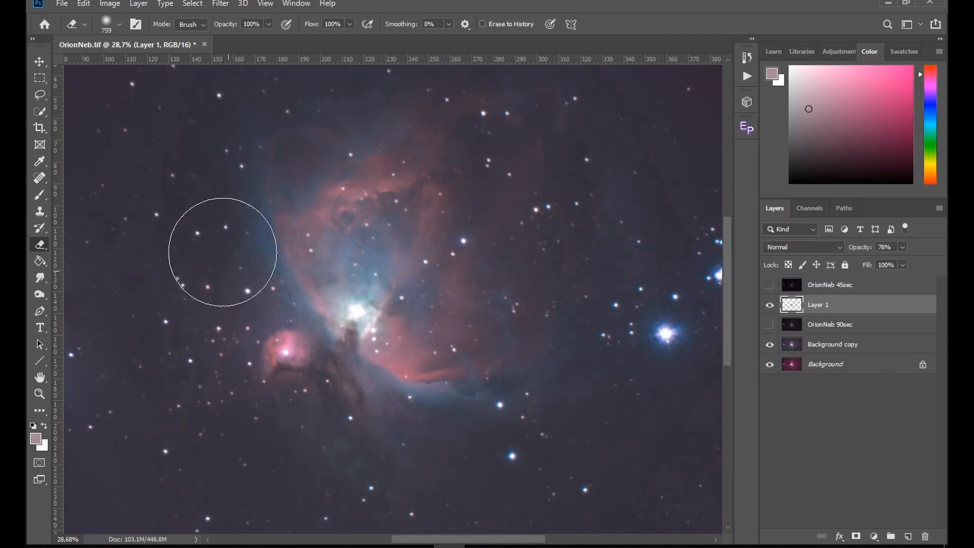
mouse_move(460, 298)
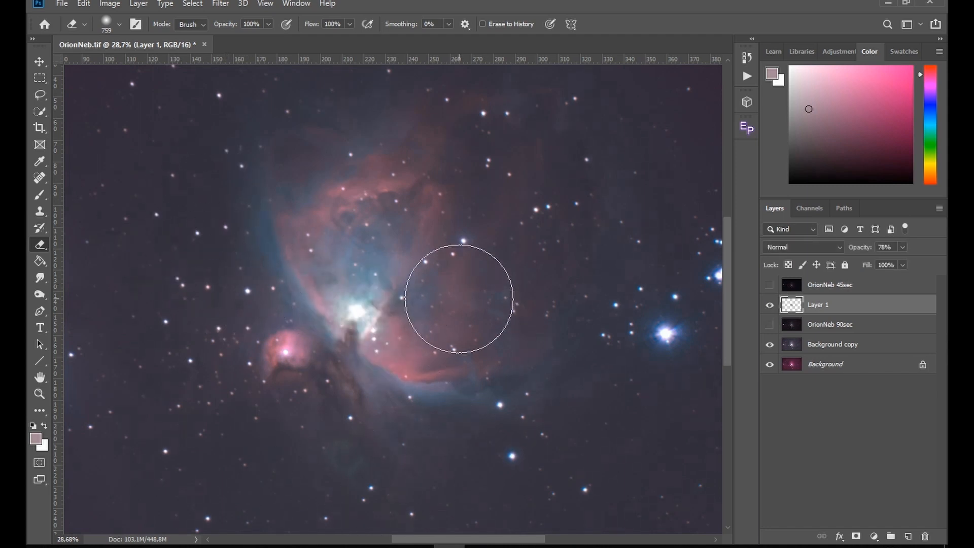
left_click(769, 304)
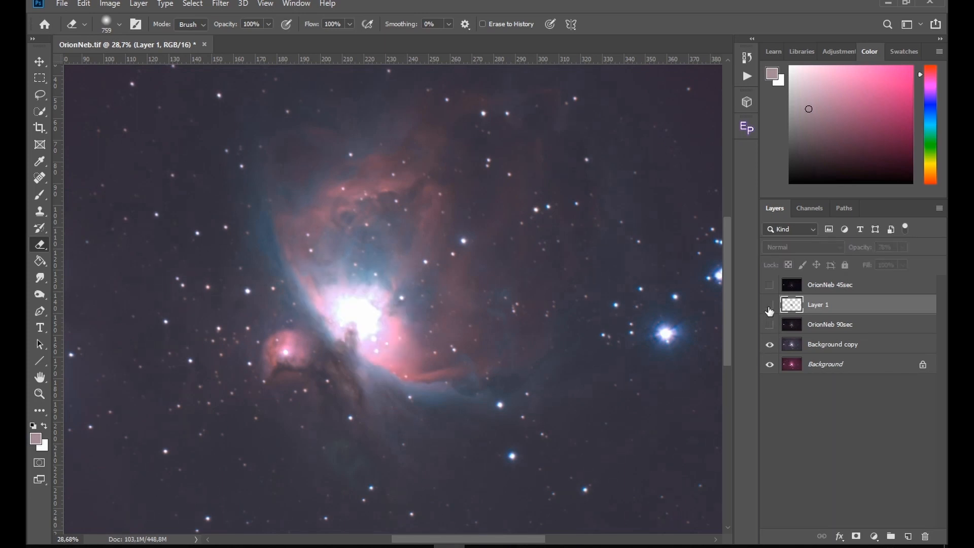
left_click(770, 305)
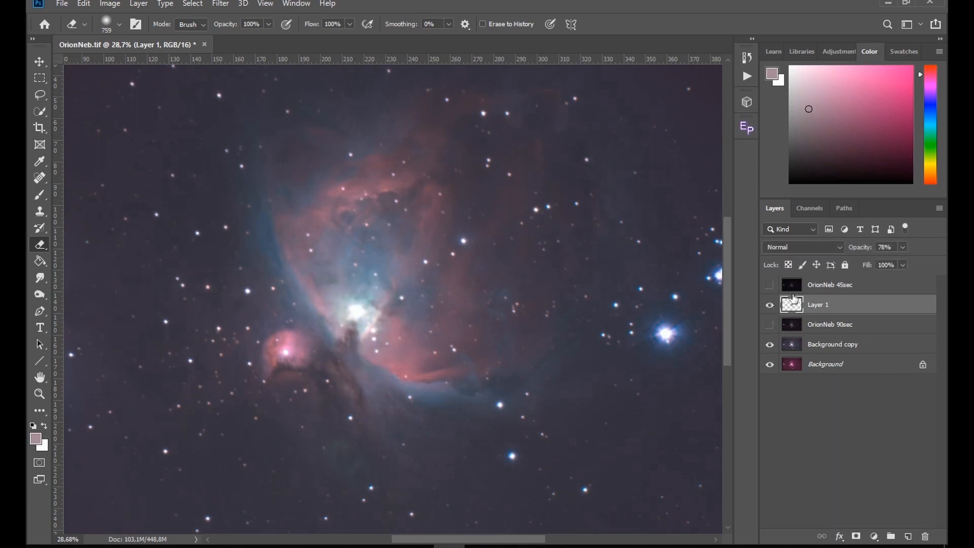
Set the 45sec layer to 100% opacity and select its bright core with Color Range Midtones 82–220.
left_click(829, 284)
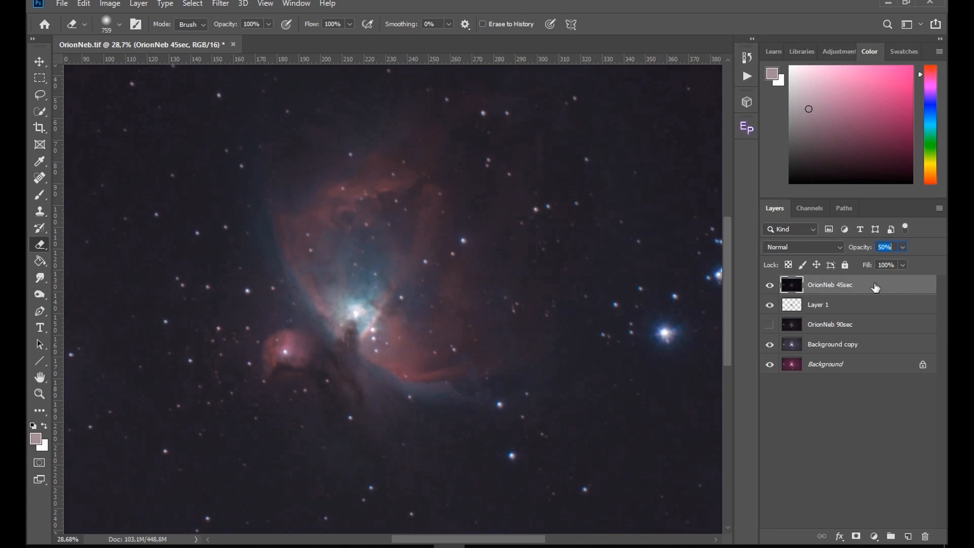
type("100")
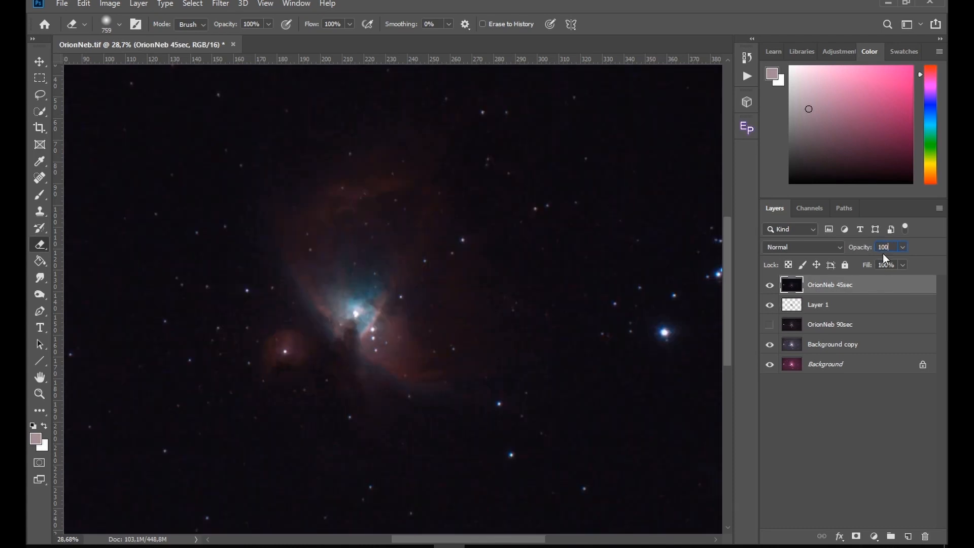
left_click(192, 4)
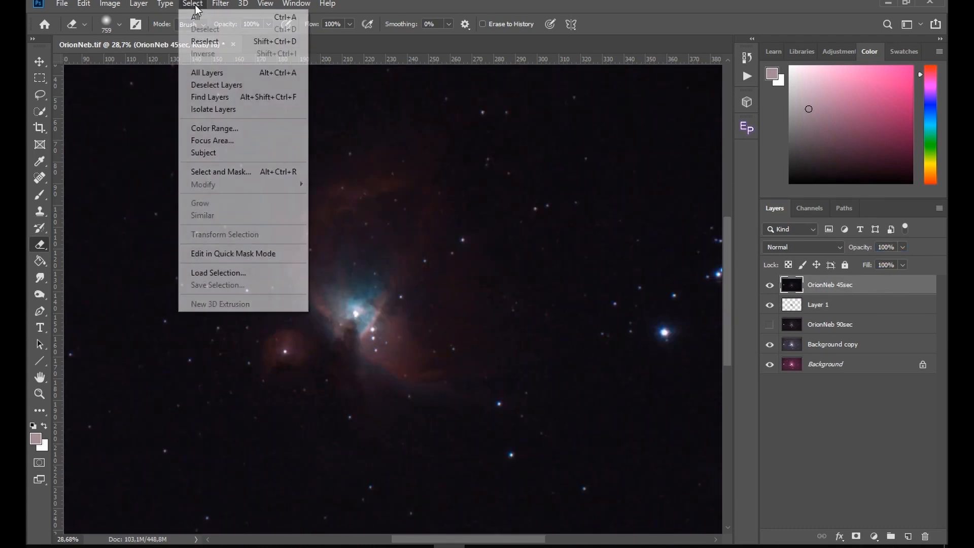
left_click(214, 128)
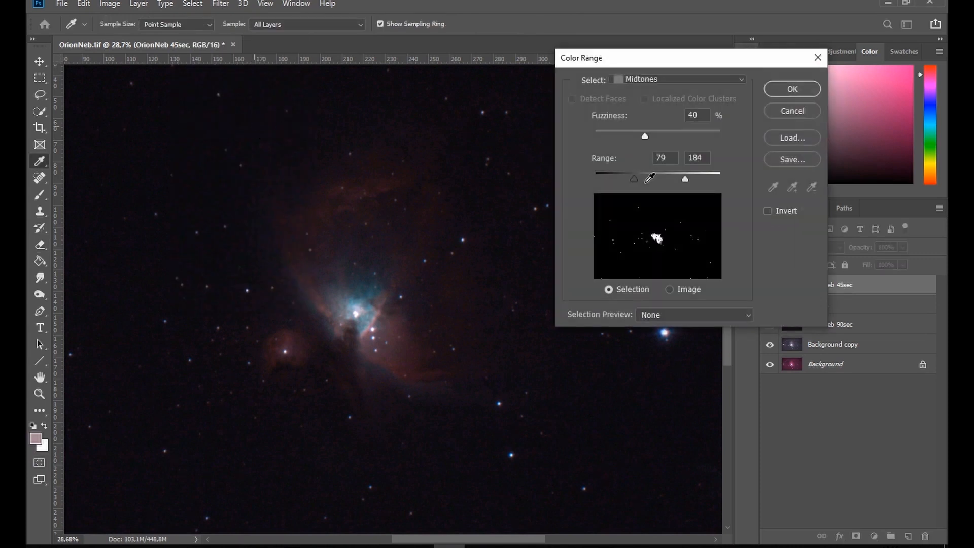
left_click_drag(633, 179, 627, 178)
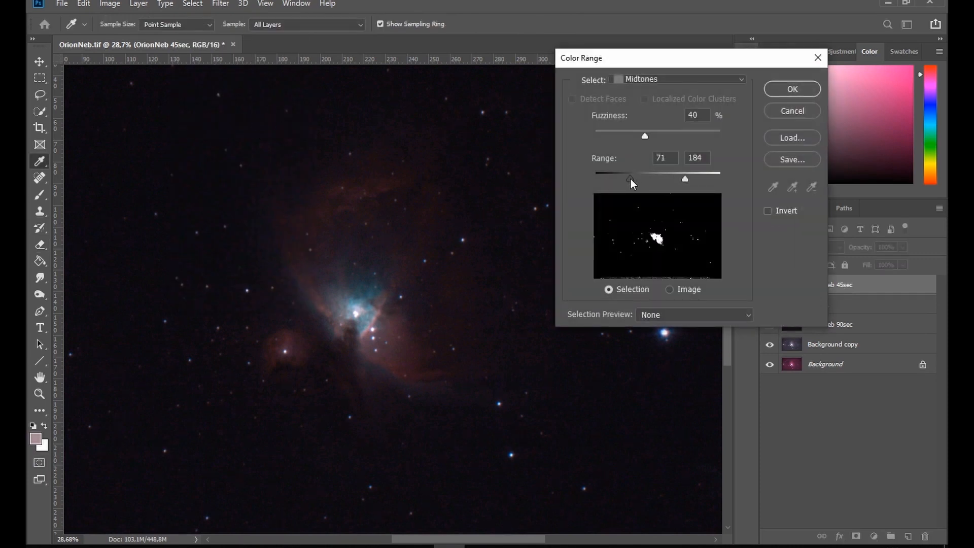
left_click_drag(627, 179, 641, 179)
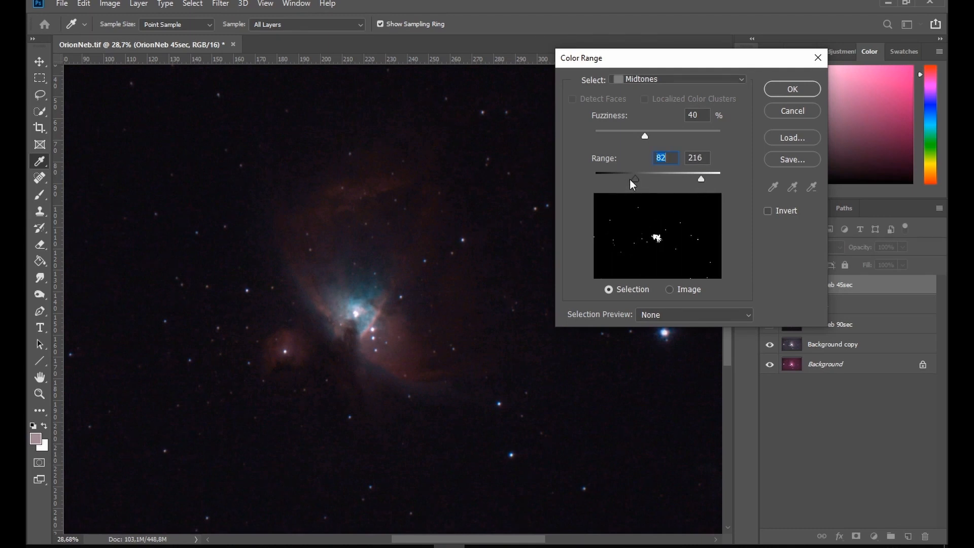
left_click_drag(702, 178, 703, 181)
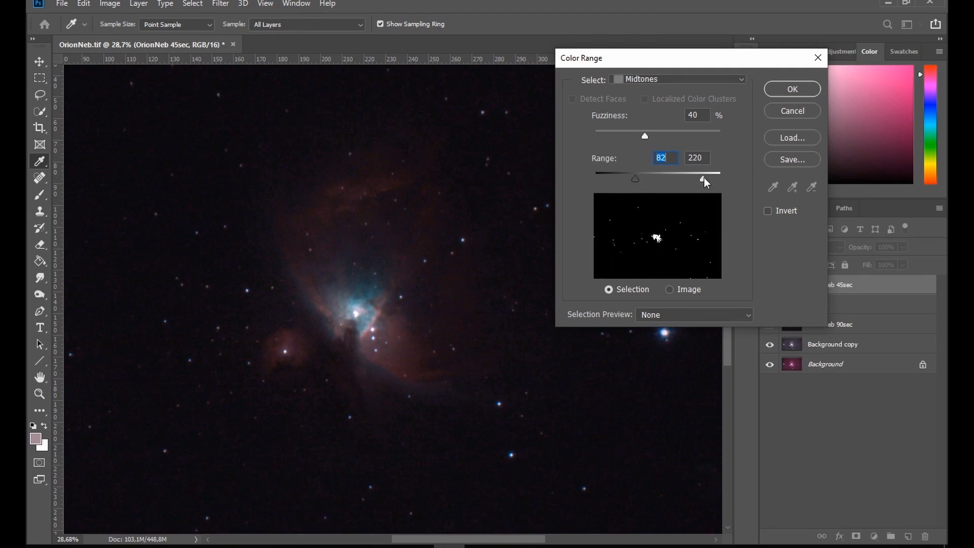
left_click(791, 90)
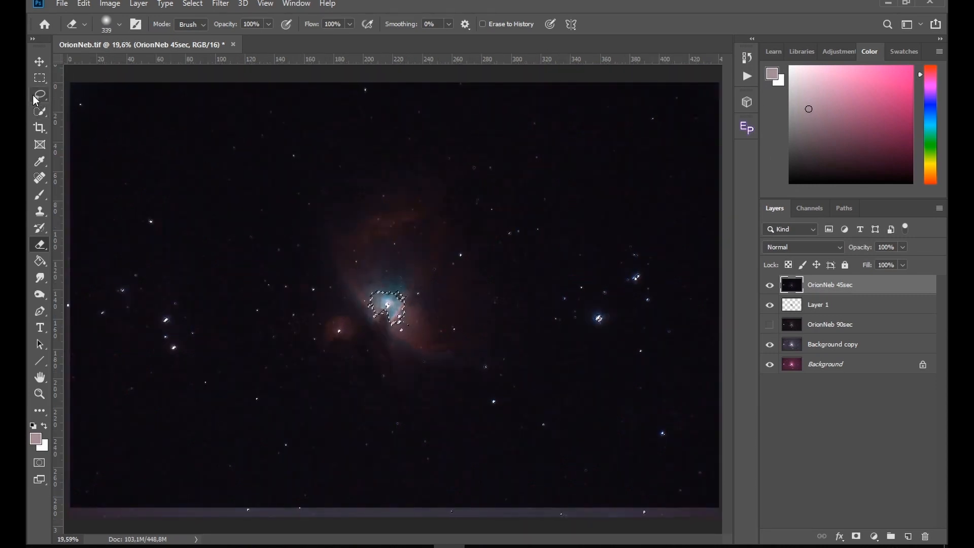
Lasso out stray stars, copy the trapezium core to Layer 2 and hide the 45sec source layer.
left_click(39, 96)
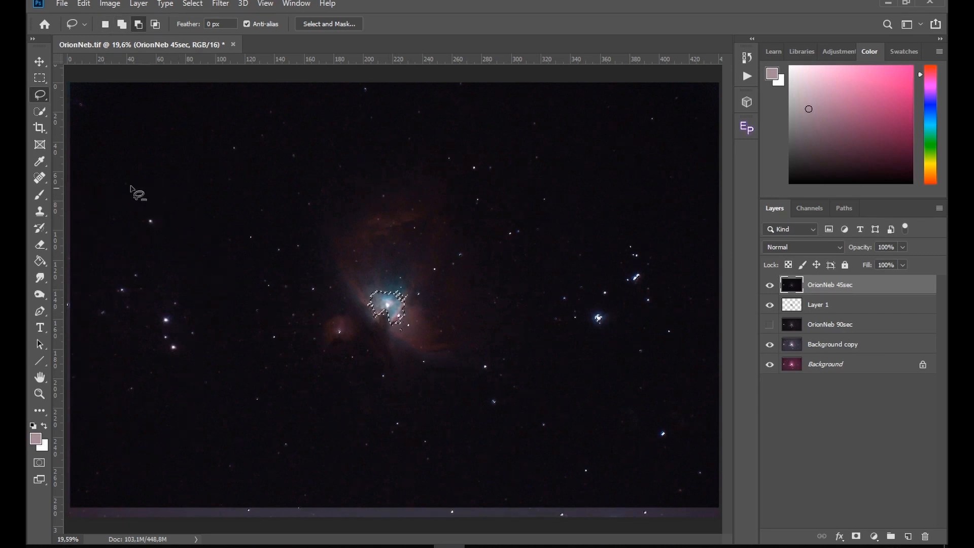
left_click_drag(137, 193, 609, 170)
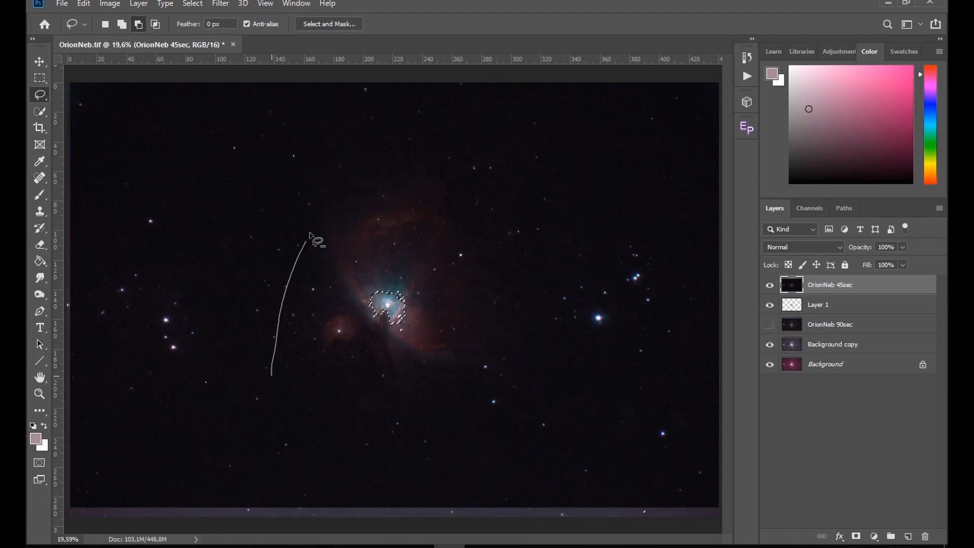
left_click_drag(317, 242, 633, 253)
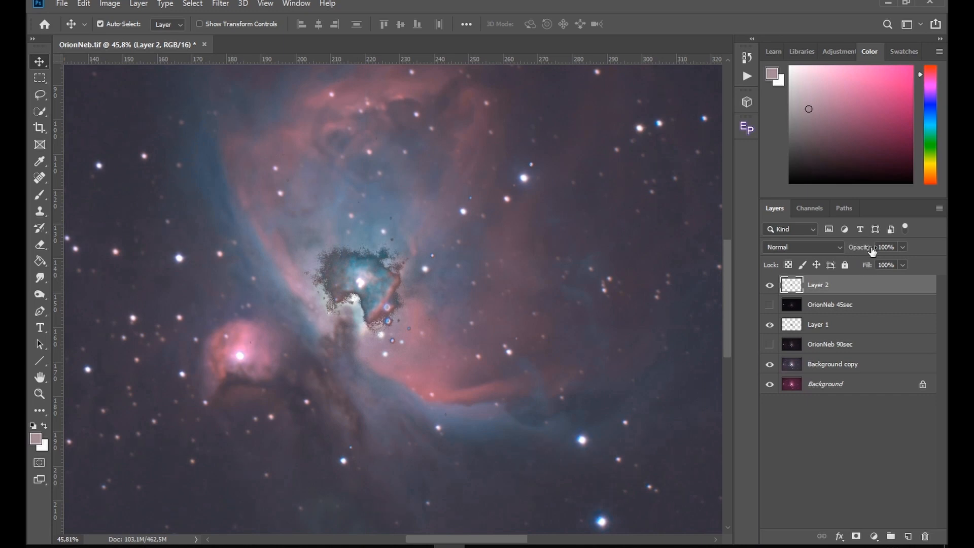
left_click(885, 246)
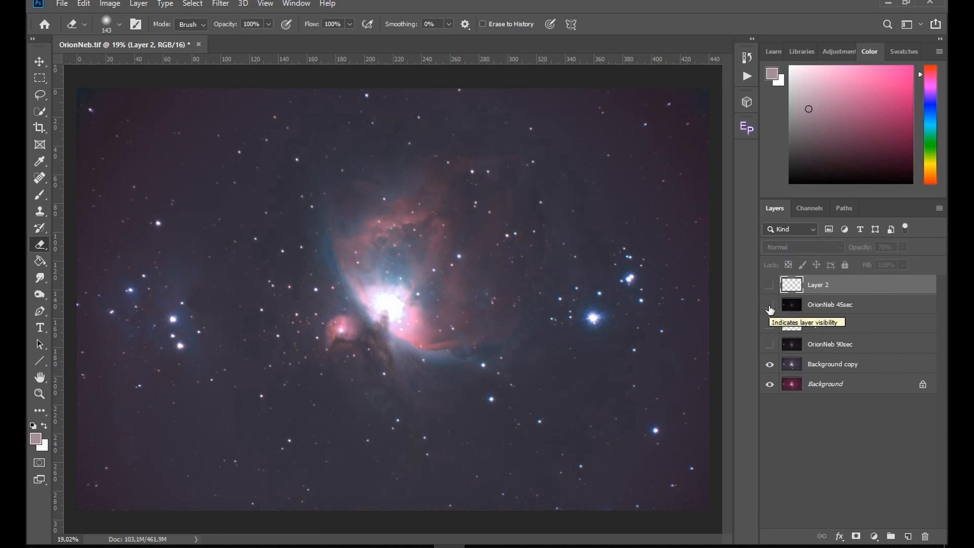
Generate 16-bit midtone luminosity masks from the 90sec layer and view mask 5.
left_click(769, 304)
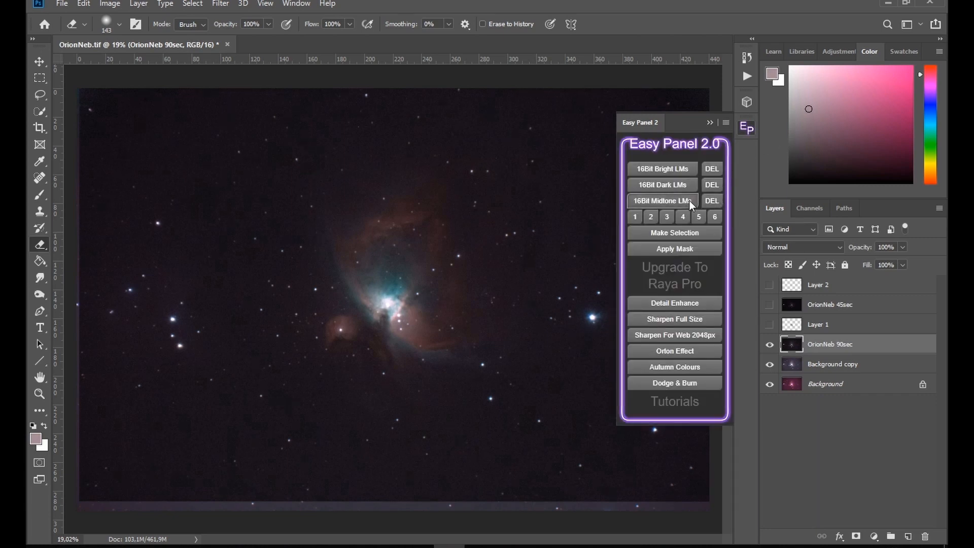
left_click(660, 200)
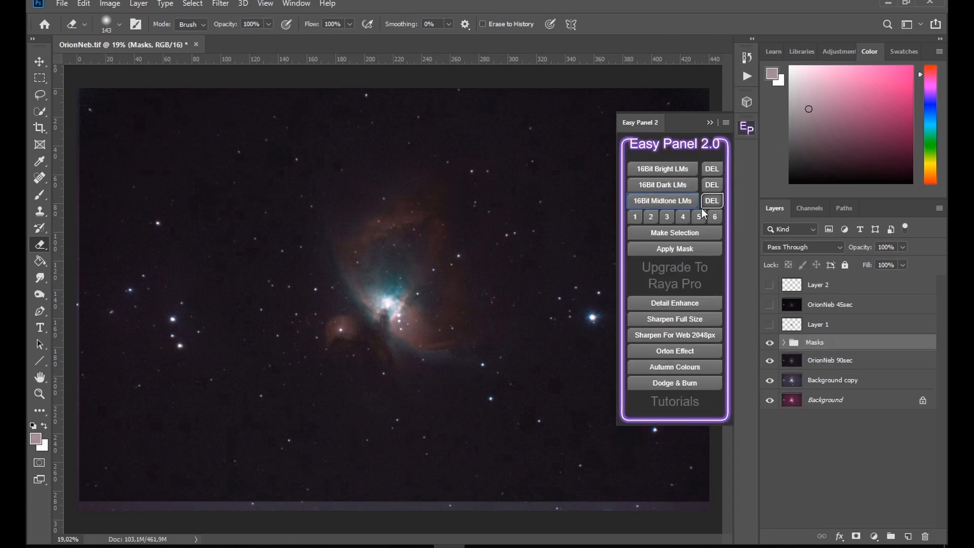
left_click(635, 216)
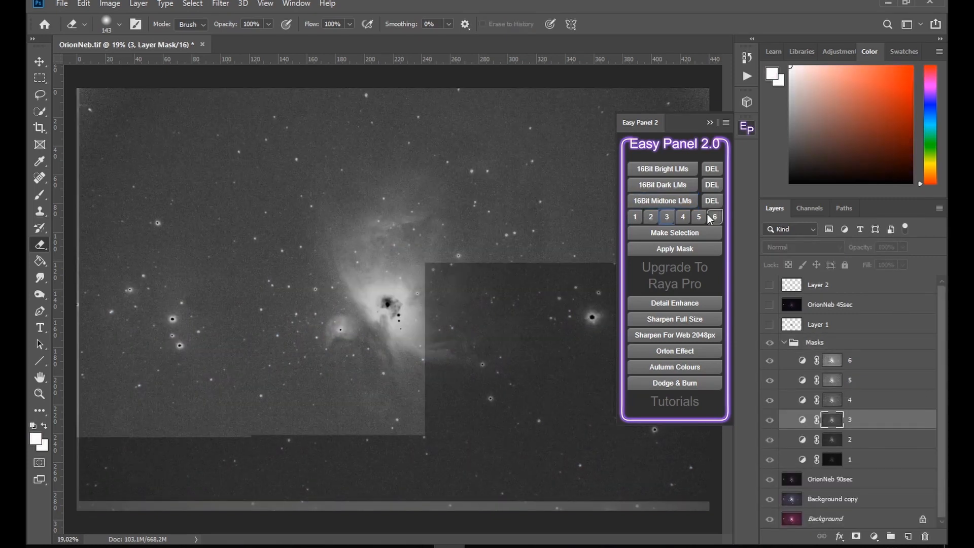
left_click(699, 216)
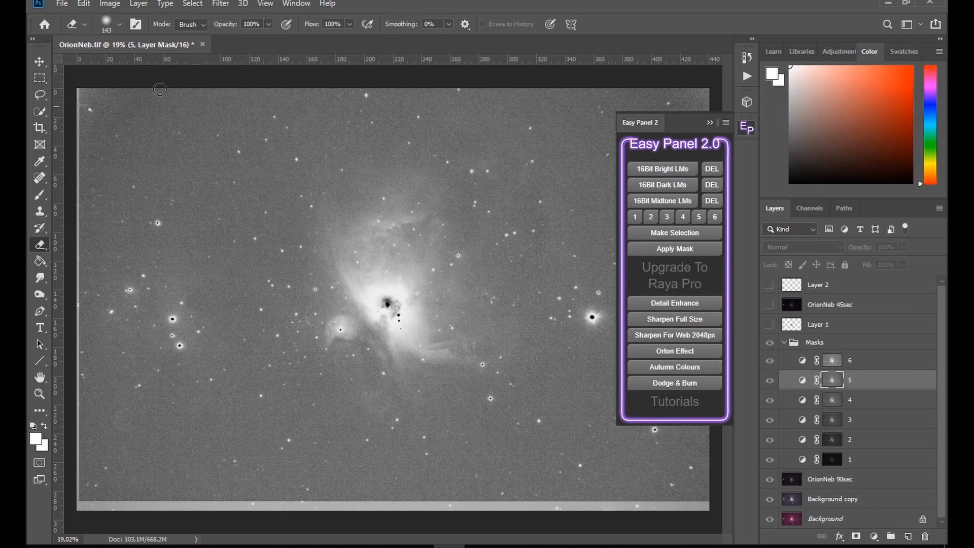
Tighten mask 5 with Levels inputs 95, 0.25, 223 so only the bright core stays white.
left_click(110, 4)
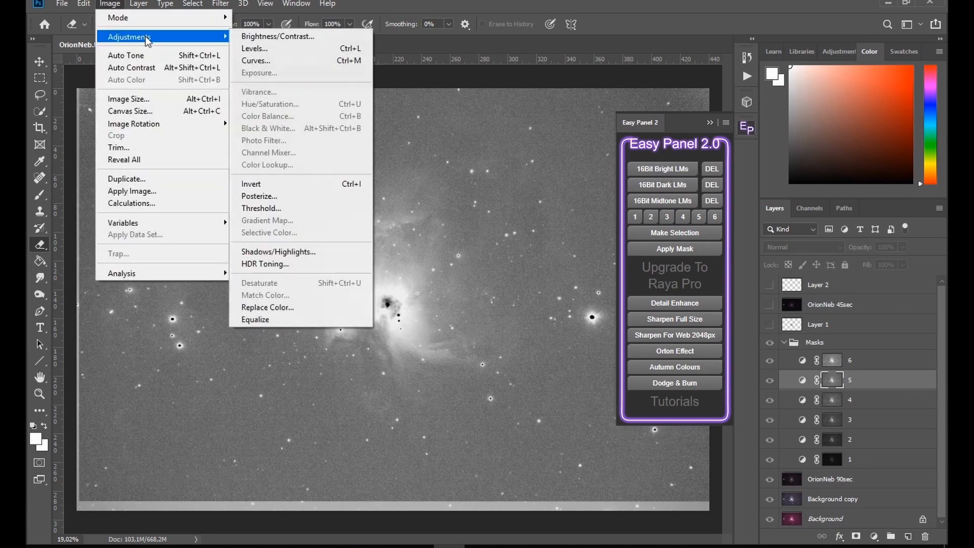
left_click(253, 48)
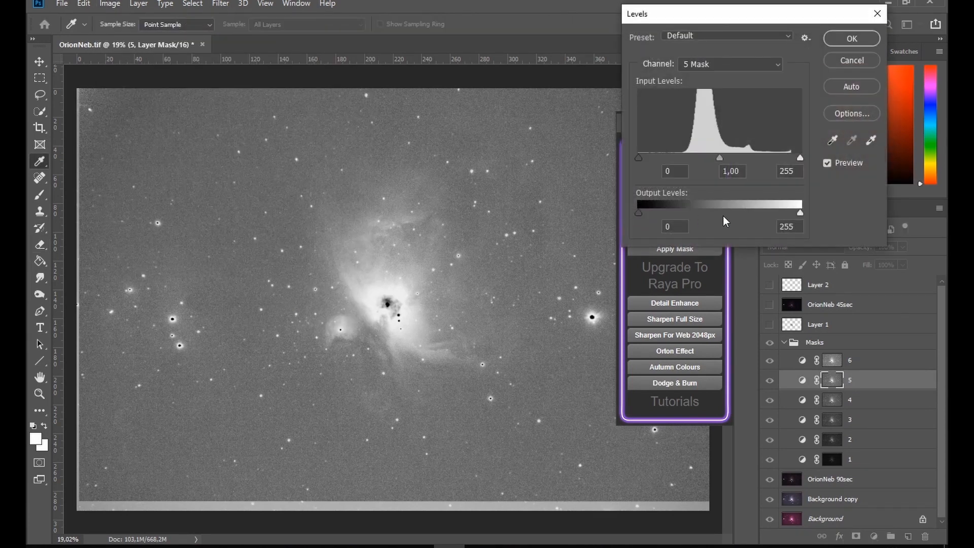
left_click_drag(638, 157, 674, 158)
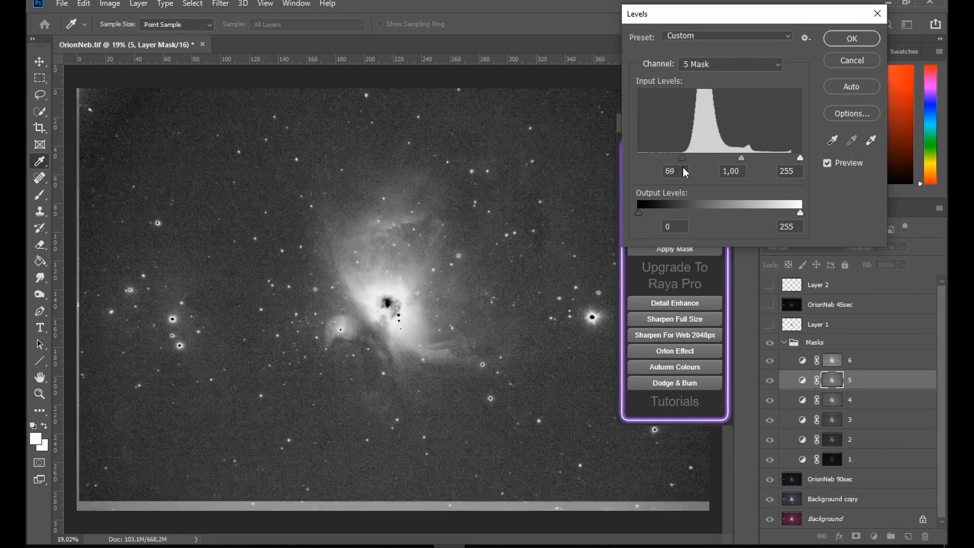
left_click_drag(663, 158, 694, 158)
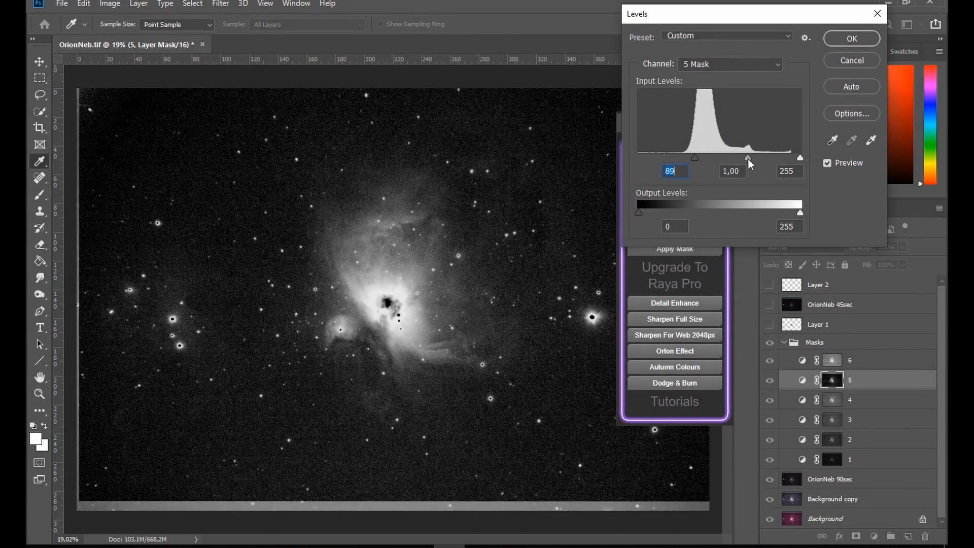
left_click_drag(748, 157, 771, 158)
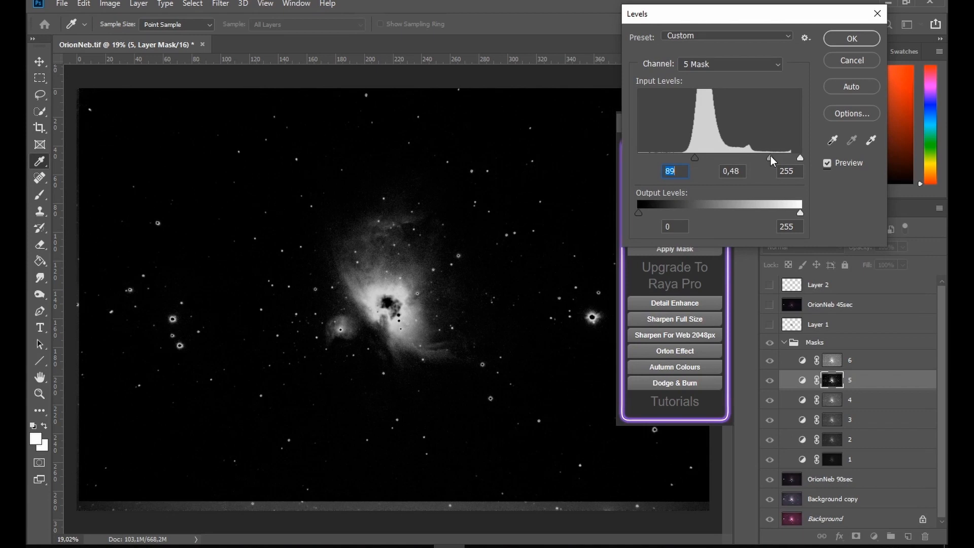
left_click_drag(800, 157, 784, 158)
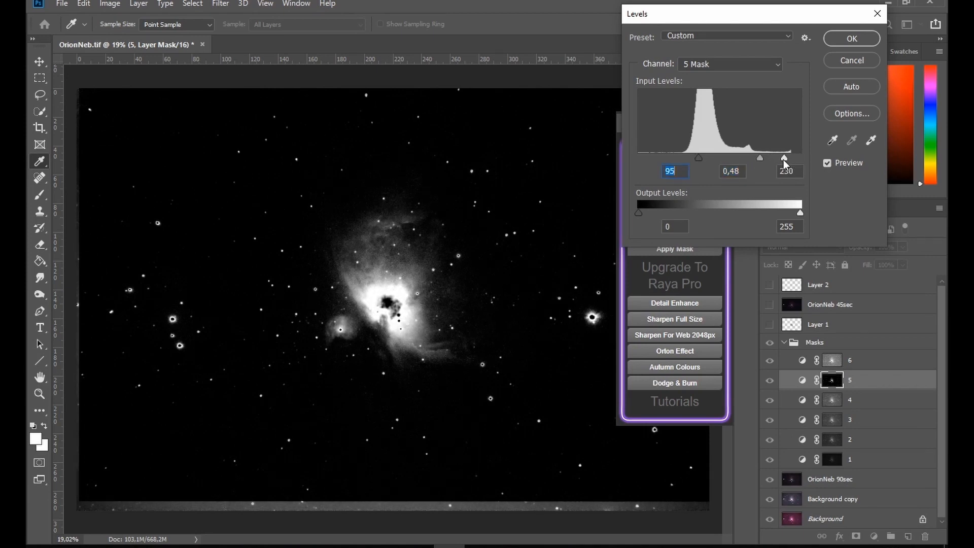
left_click_drag(783, 158, 758, 158)
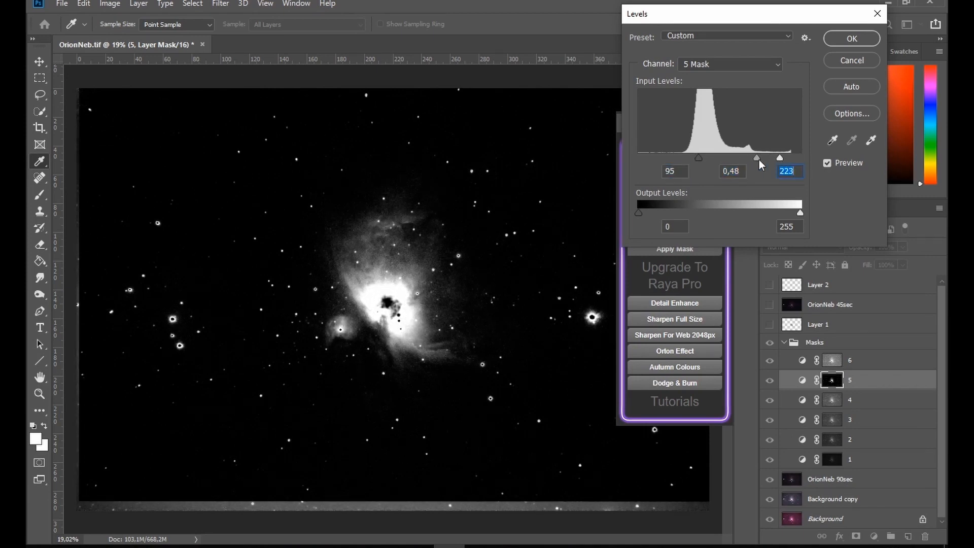
left_click_drag(757, 159, 766, 159)
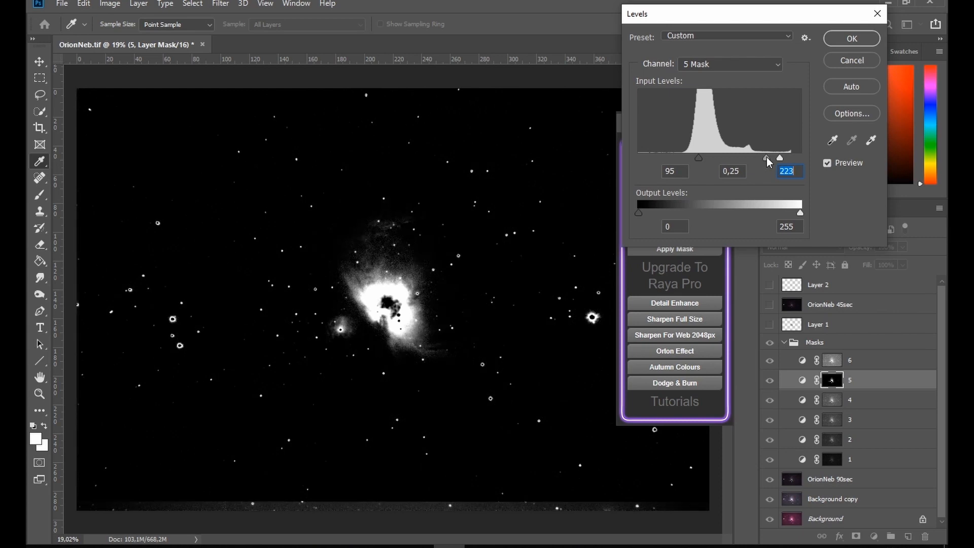
left_click_drag(779, 157, 765, 158)
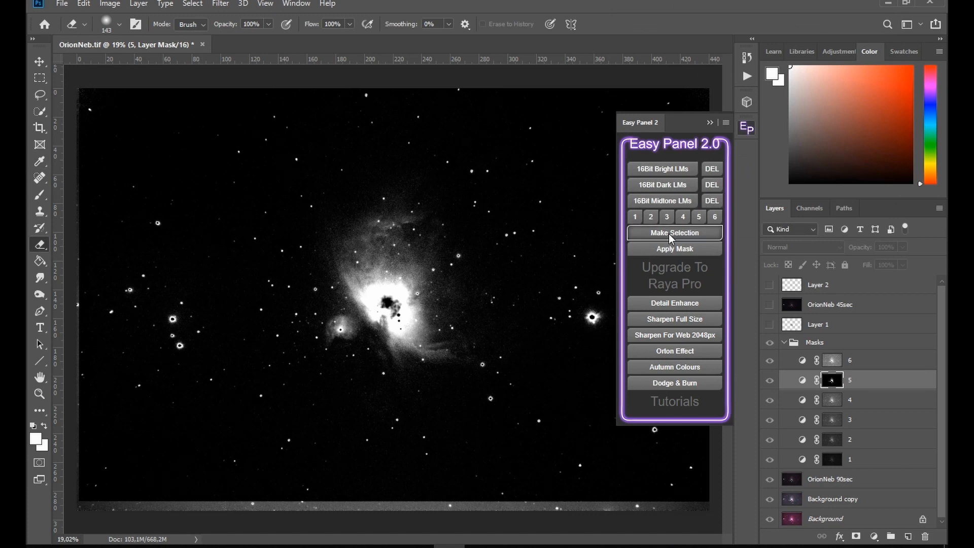
Turn mask 5 into a selection, feather it 5 px and copy the 90s core to a new layer.
left_click(192, 4)
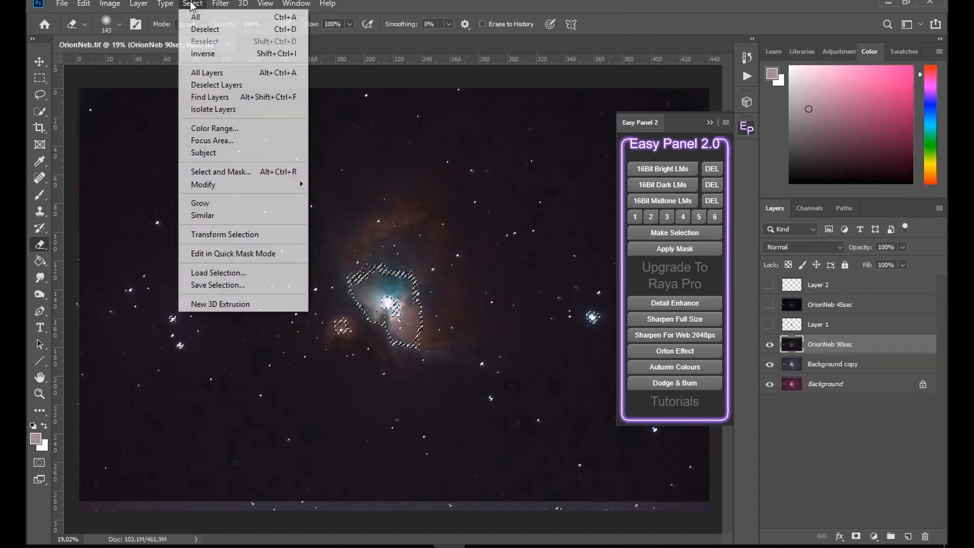
mouse_move(203, 185)
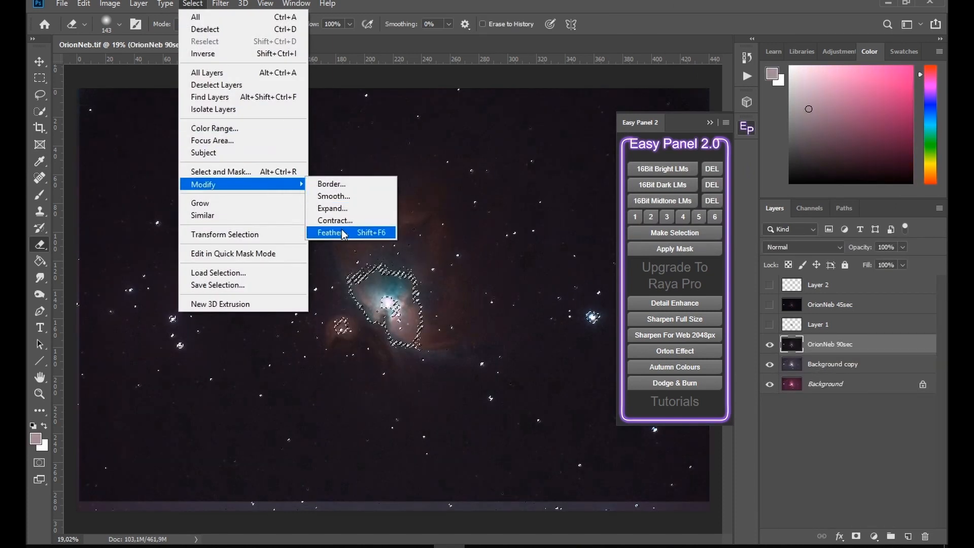
left_click(329, 233)
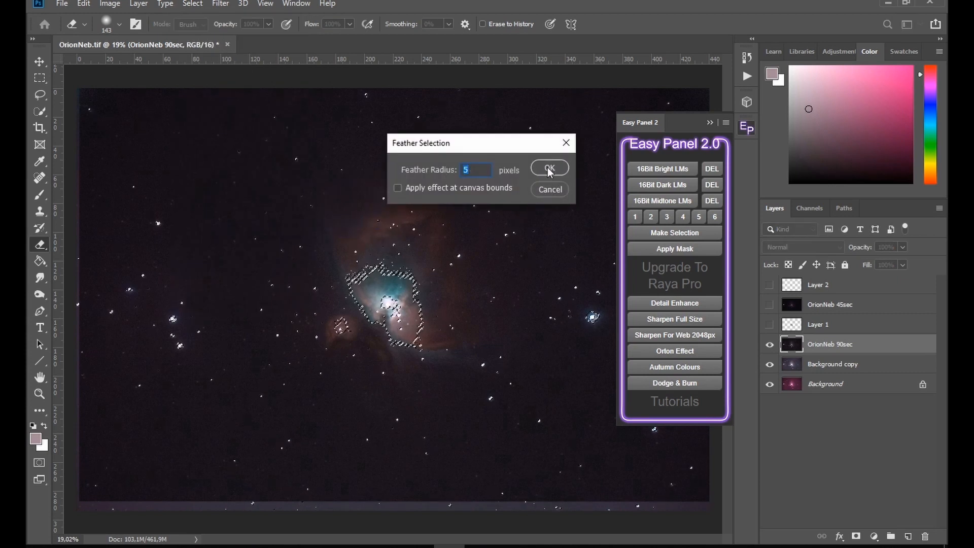
left_click(549, 167)
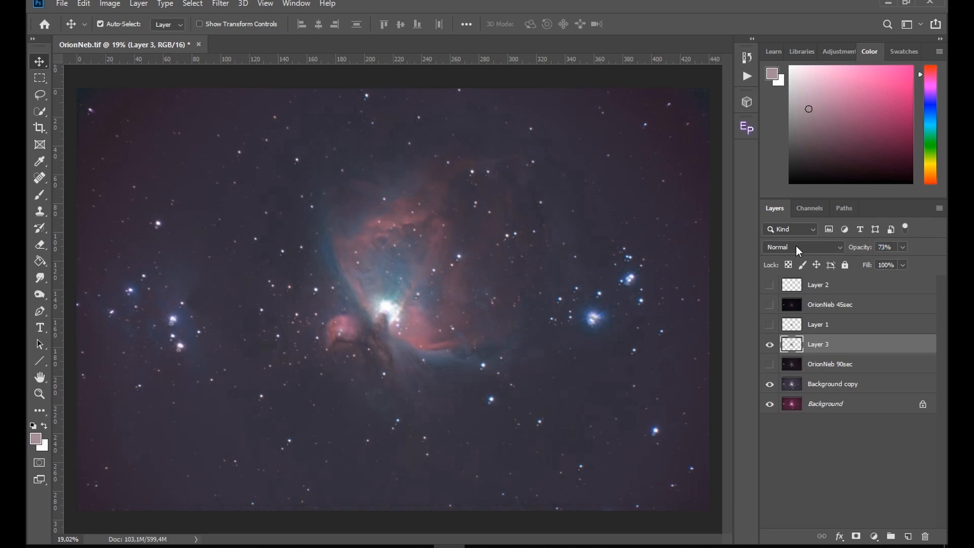
key("ctrl+t")
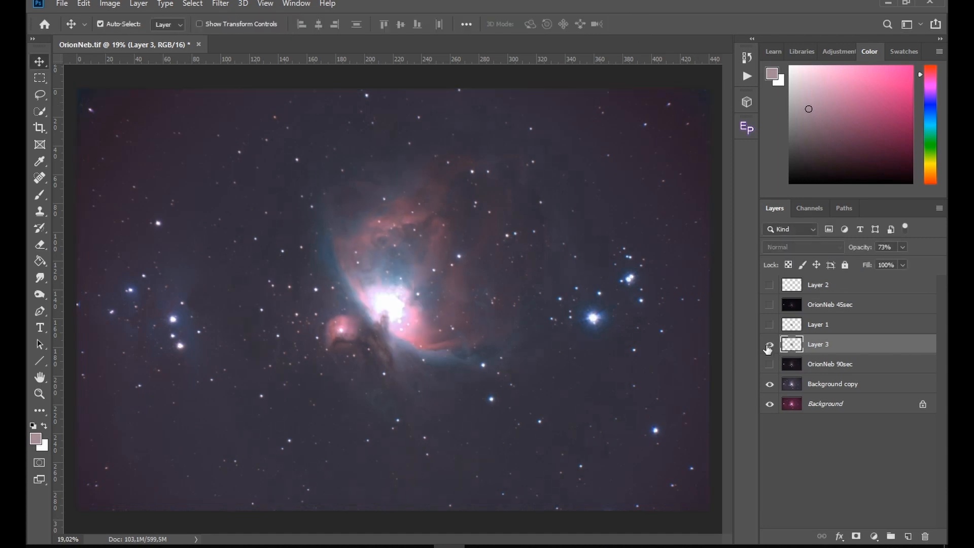
Erase the hard edges of the core patch, set it to 79% opacity and hide it to compare.
left_click(769, 344)
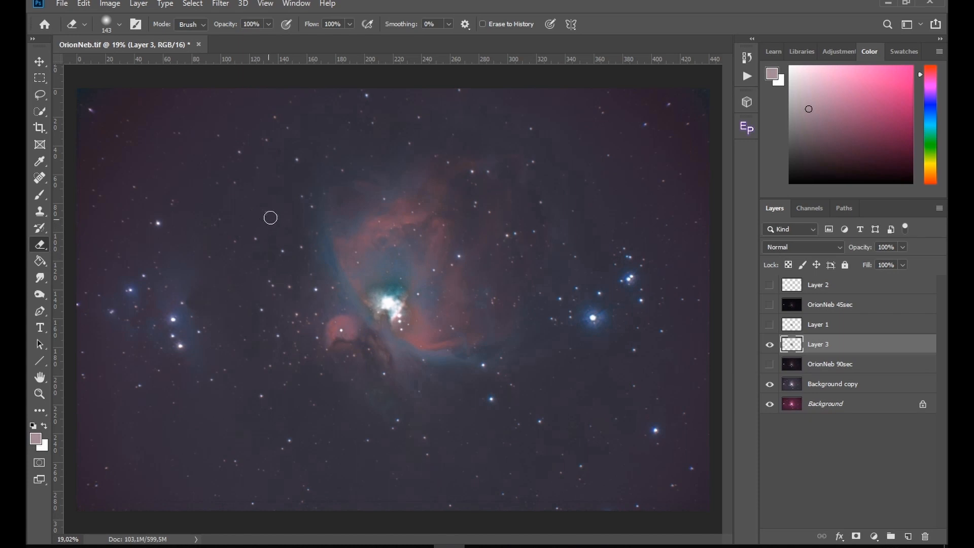
left_click_drag(270, 217, 357, 226)
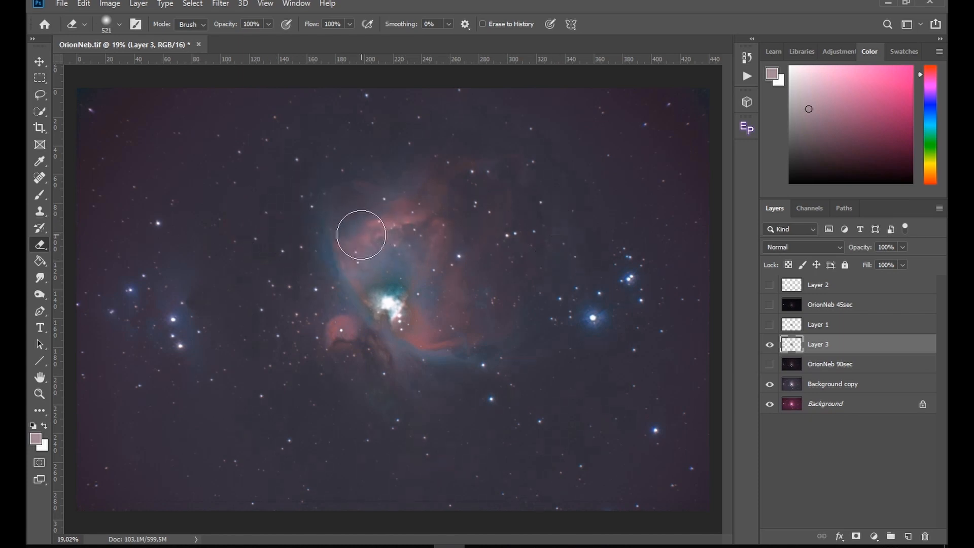
left_click_drag(361, 234, 339, 301)
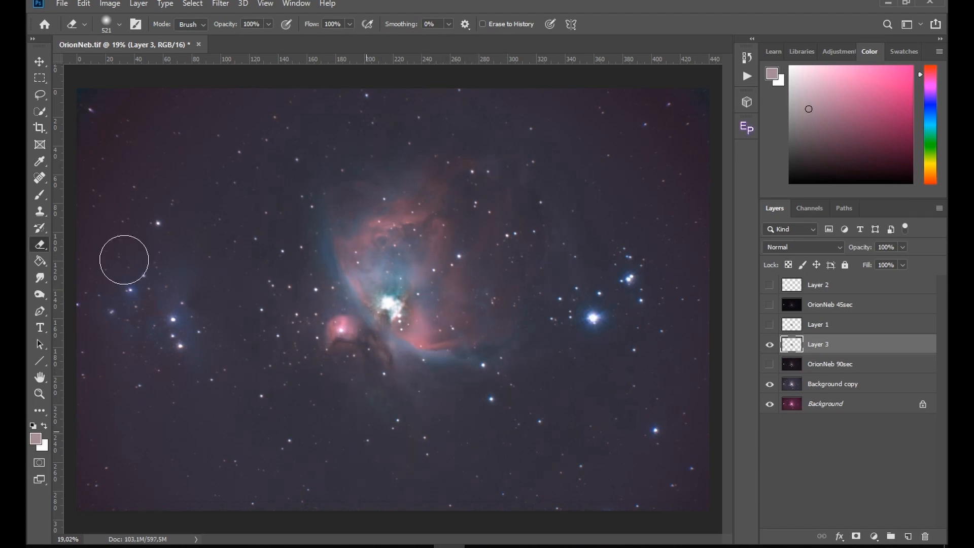
left_click(885, 247)
type("79")
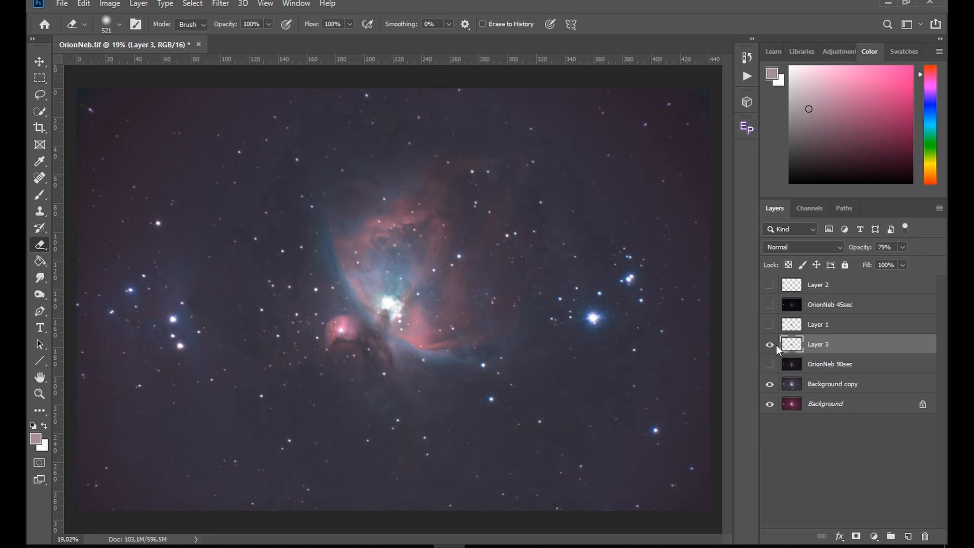
left_click(770, 344)
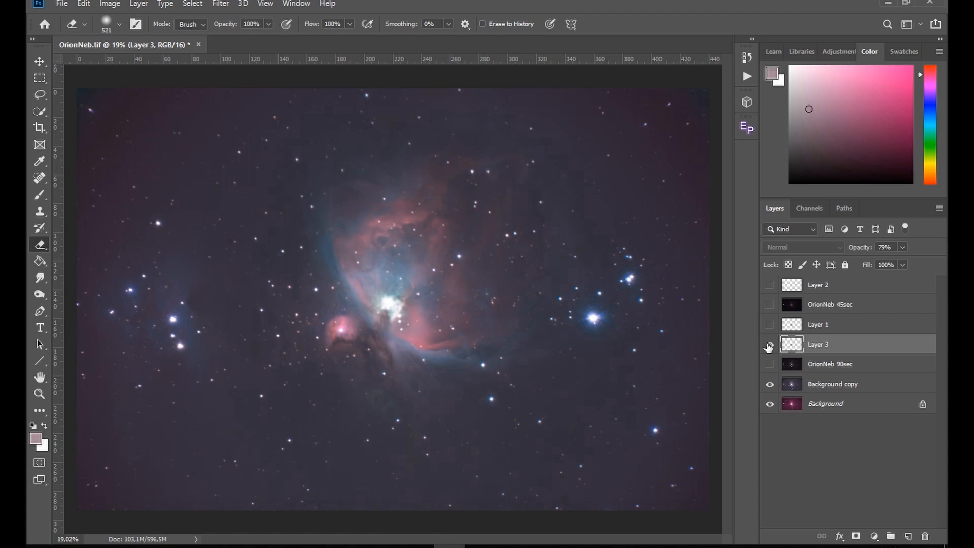
Show the 45sec layer, generate its 16-bit luminosity masks and pick mask 5.
left_click(769, 309)
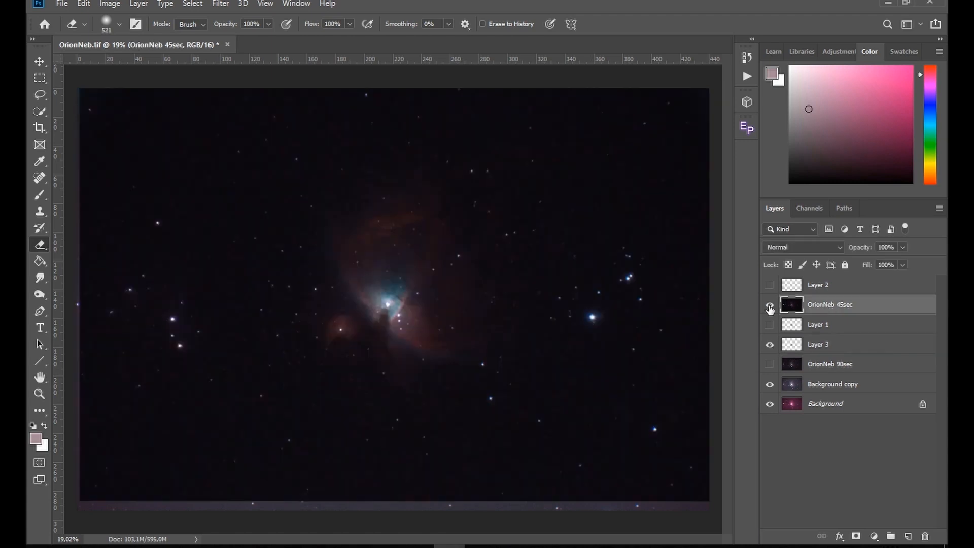
left_click(746, 128)
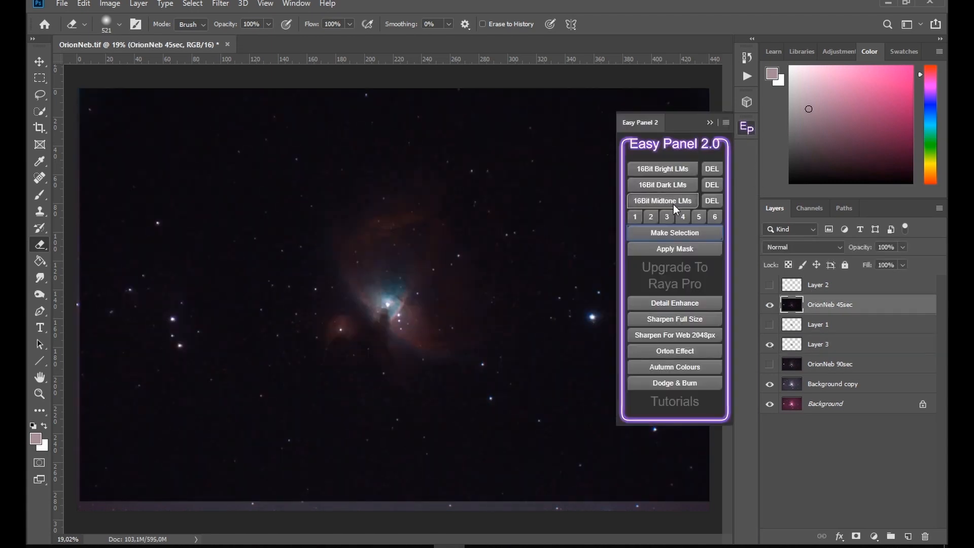
left_click(663, 200)
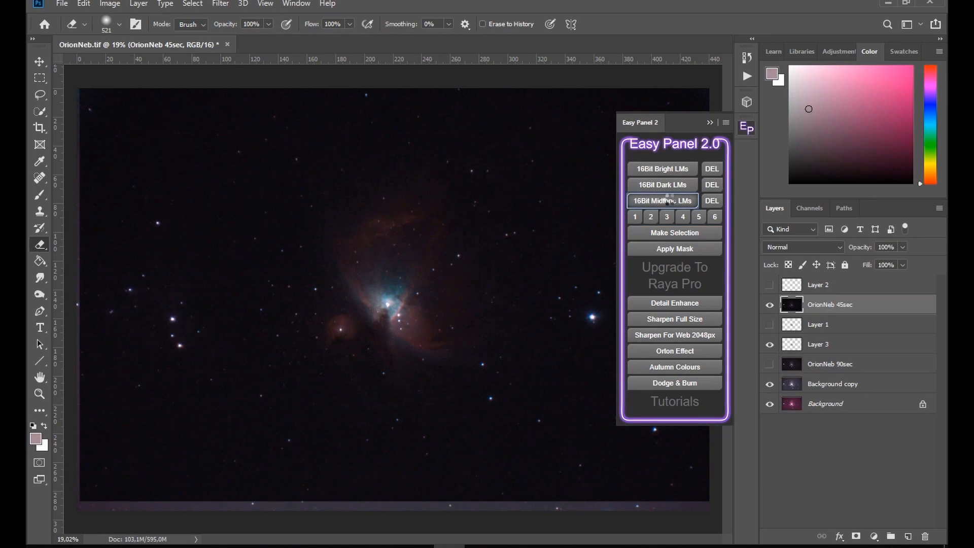
left_click(674, 232)
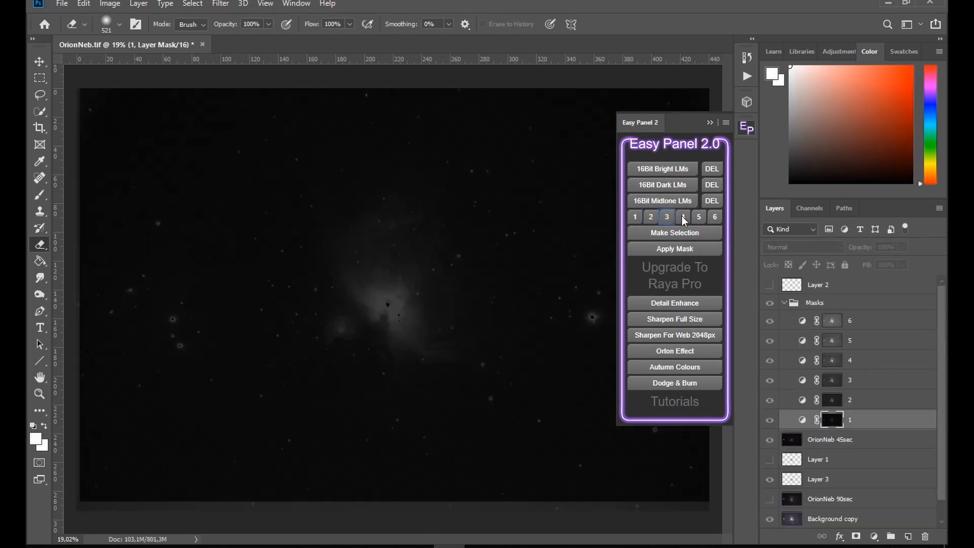
left_click(698, 217)
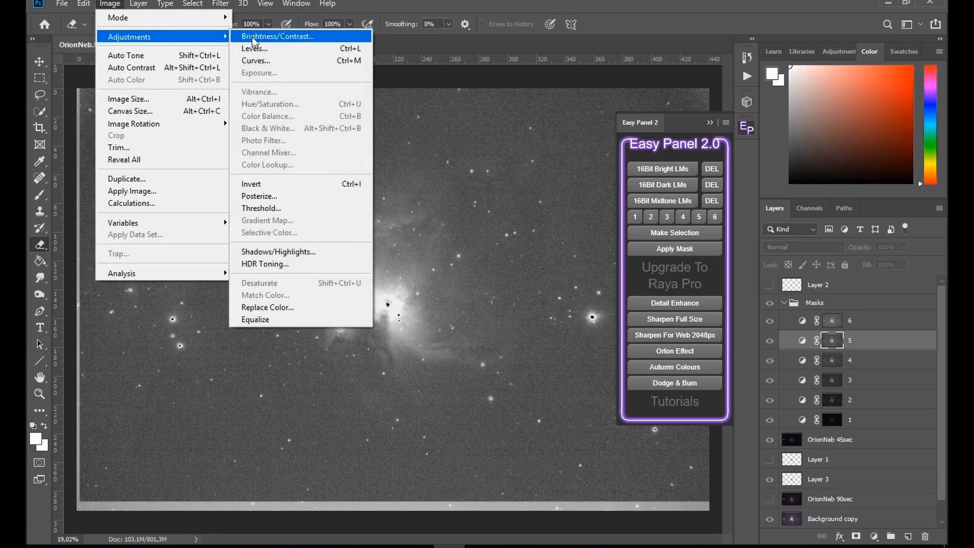
Tighten mask 5 with Levels 160/1.27/214 to isolate the trapezium core.
left_click(253, 47)
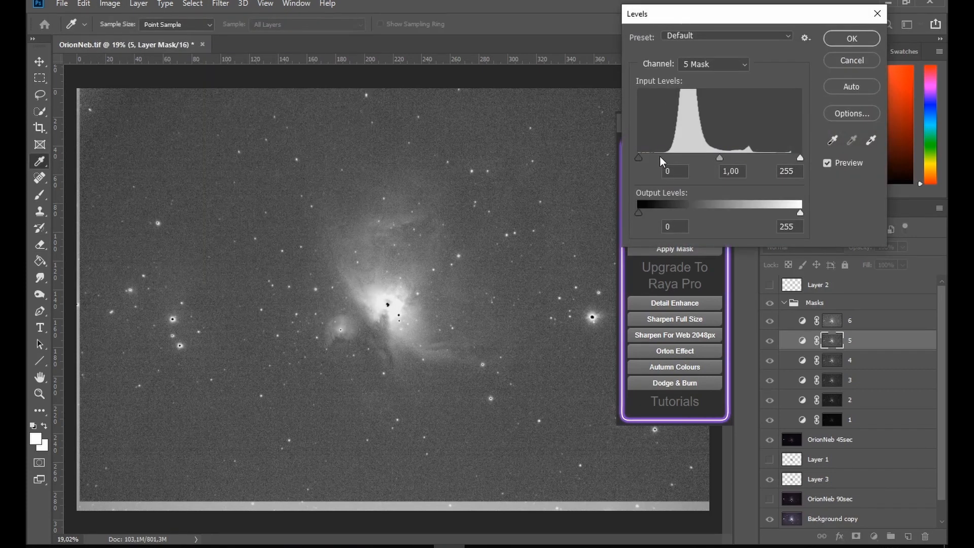
left_click_drag(638, 157, 702, 157)
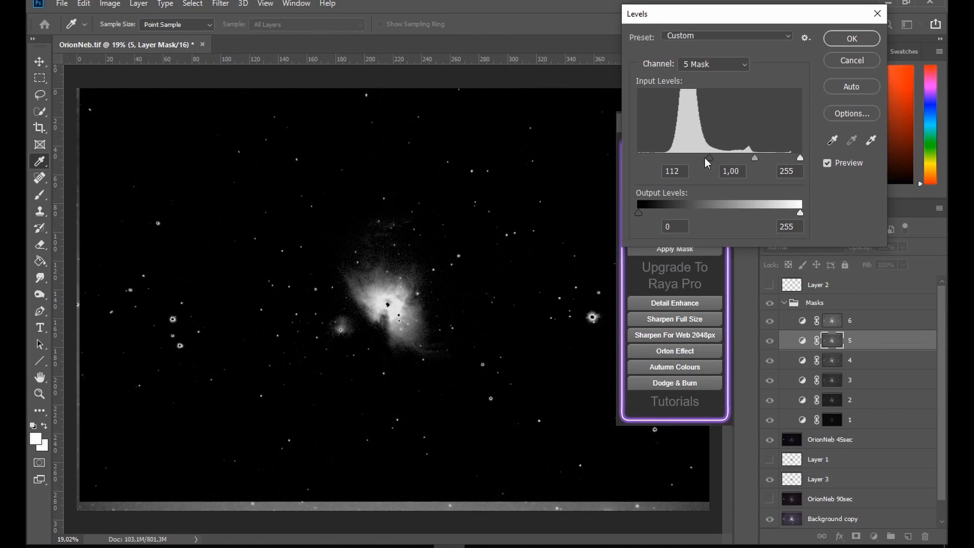
left_click_drag(705, 158, 729, 159)
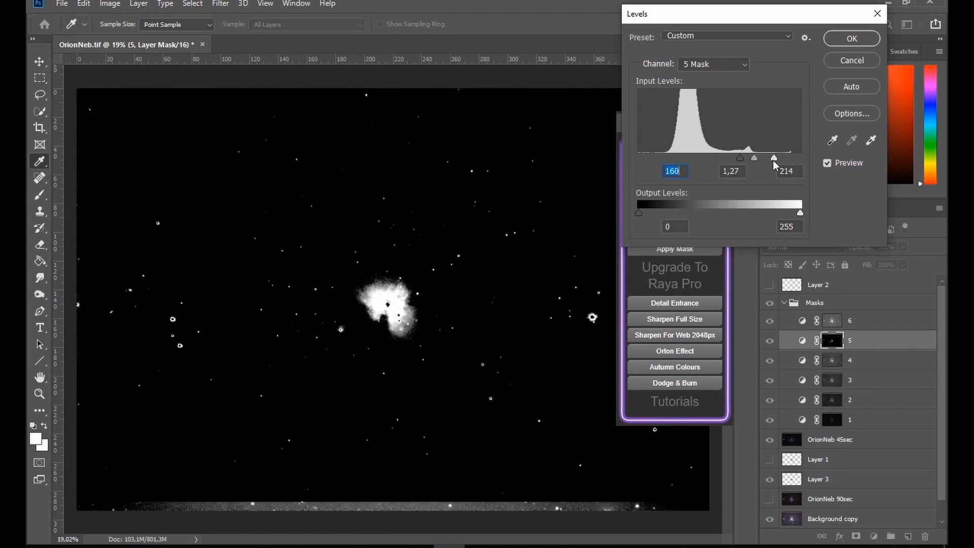
left_click_drag(773, 158, 763, 157)
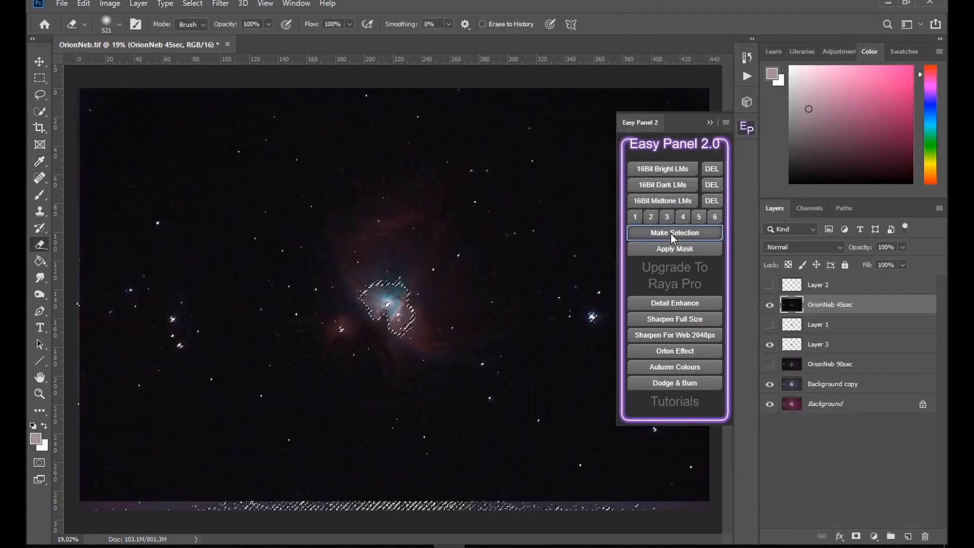
Feather the 45s core selection by 5 px.
left_click(674, 232)
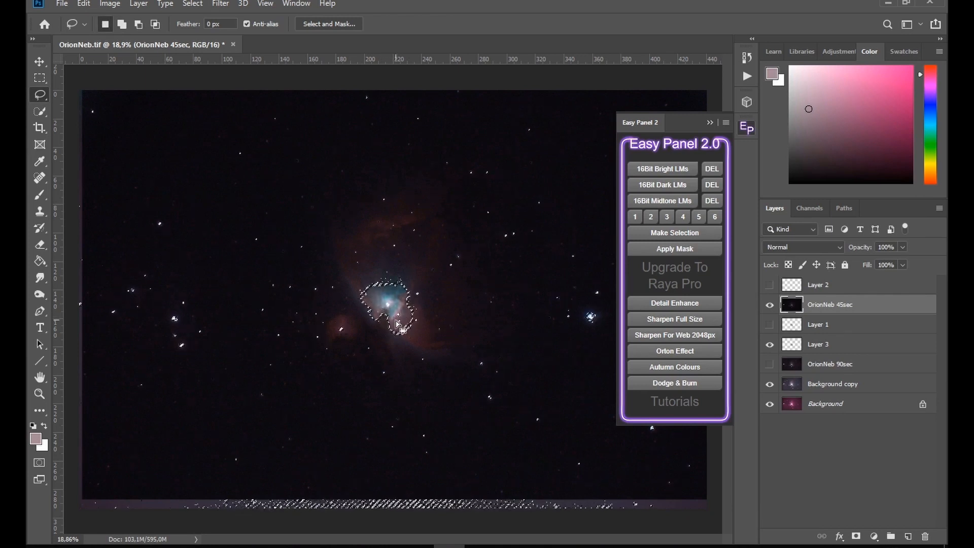
left_click(192, 4)
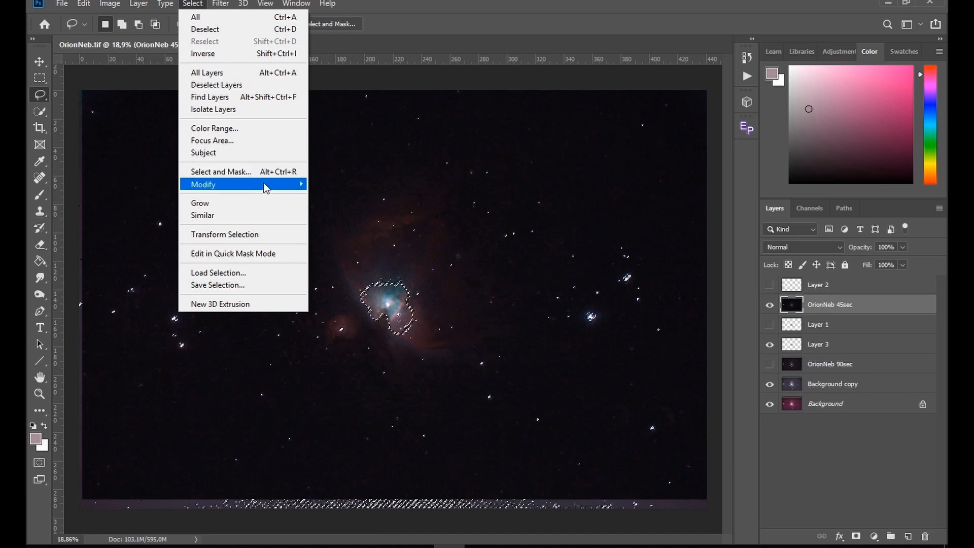
left_click(323, 184)
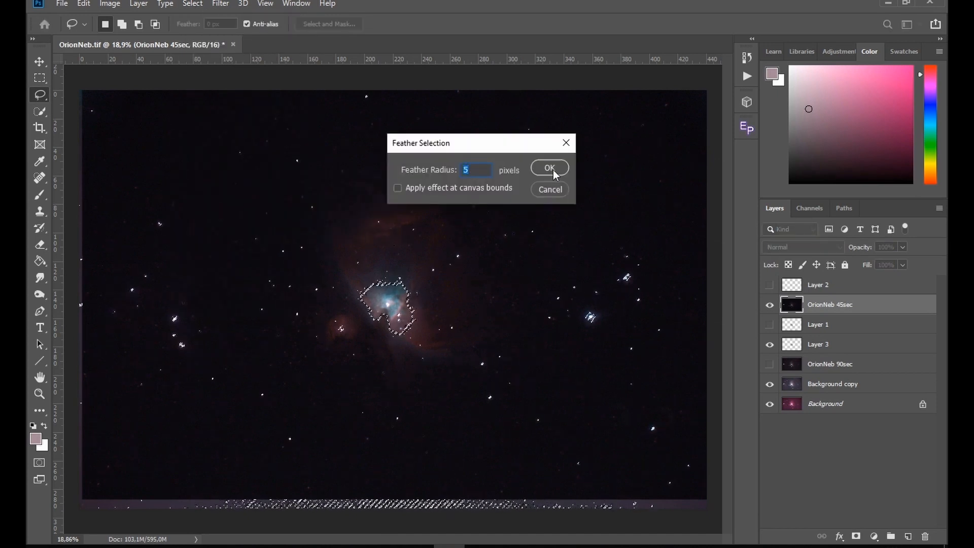
left_click(549, 168)
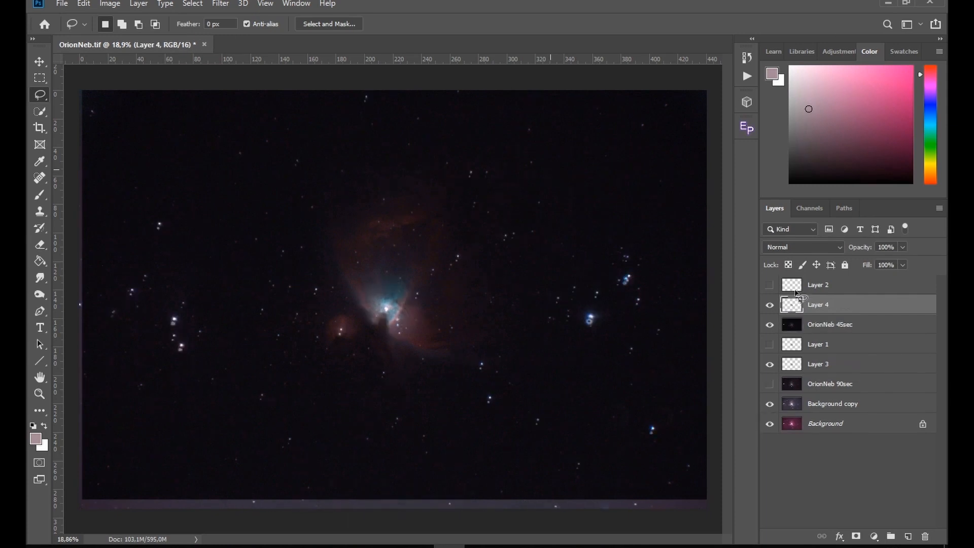
Hide the 45sec source layer and align the copied core over the nebula centre with Free Transform.
left_click(770, 304)
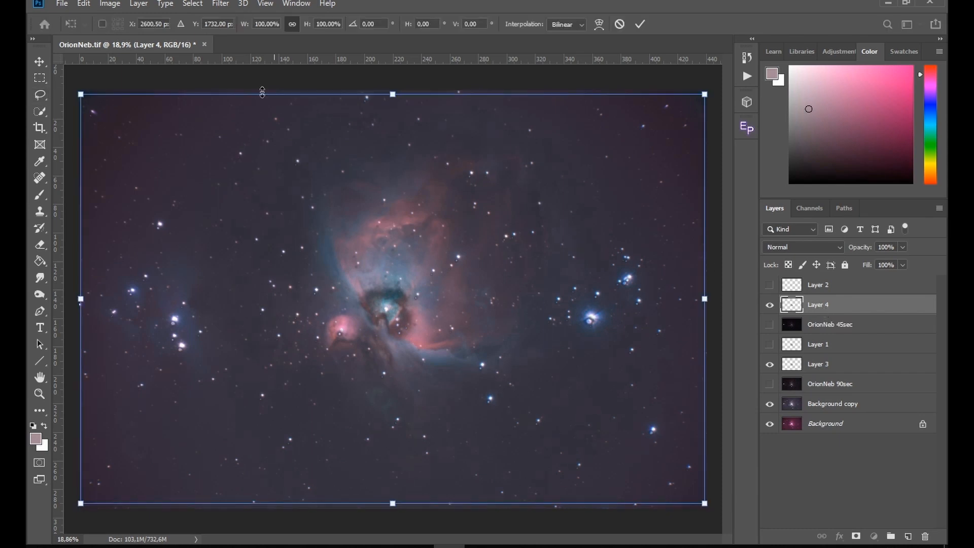
left_click(641, 23)
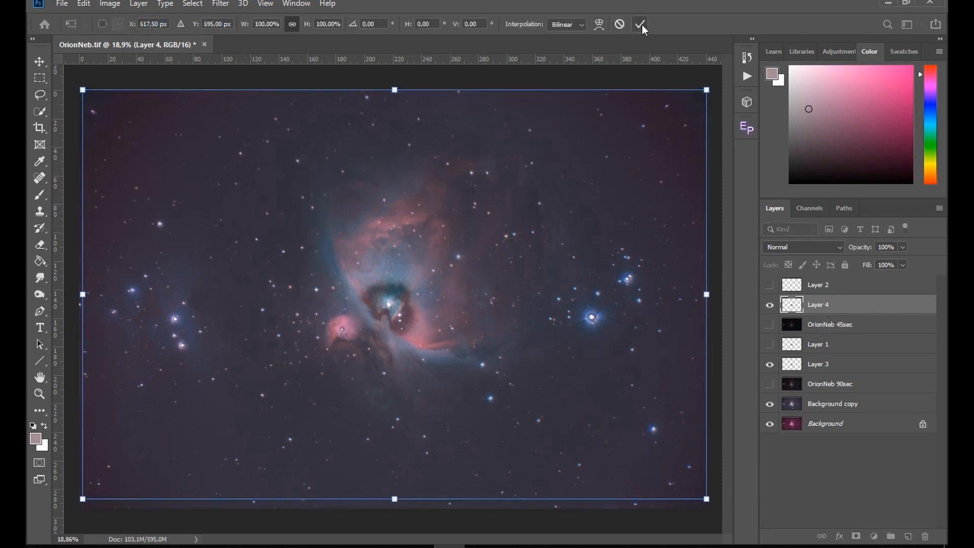
left_click(641, 24)
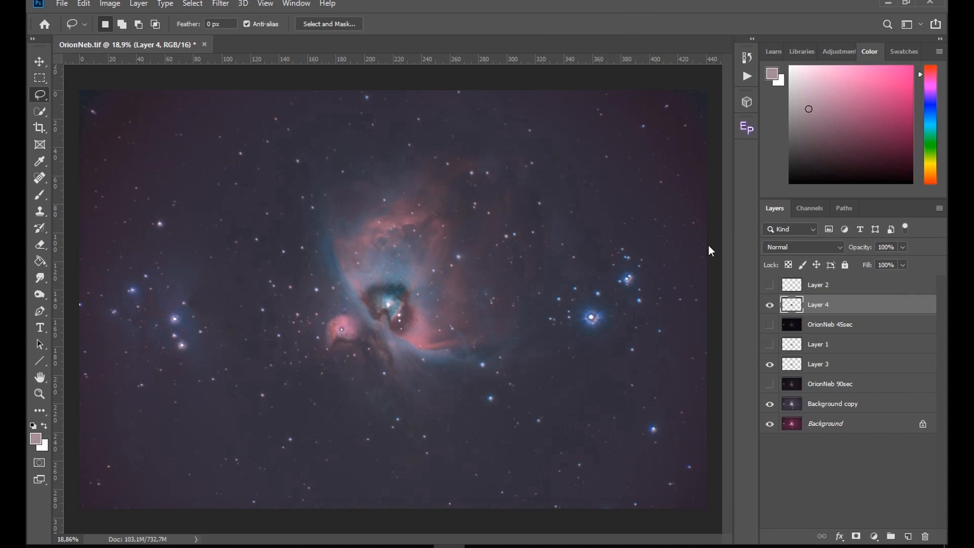
mouse_move(39, 244)
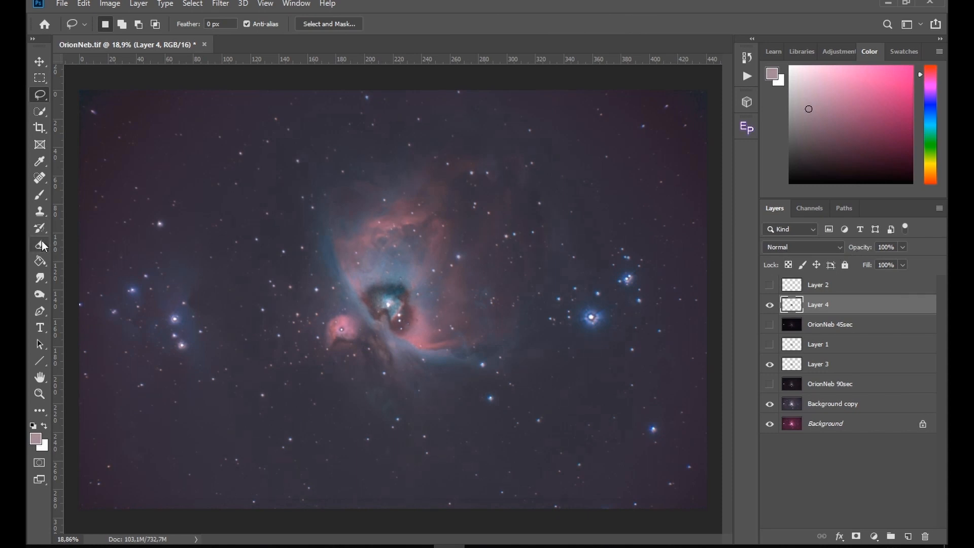
Erase the edges and stray bits of the 45s core patch to soften it.
left_click(40, 244)
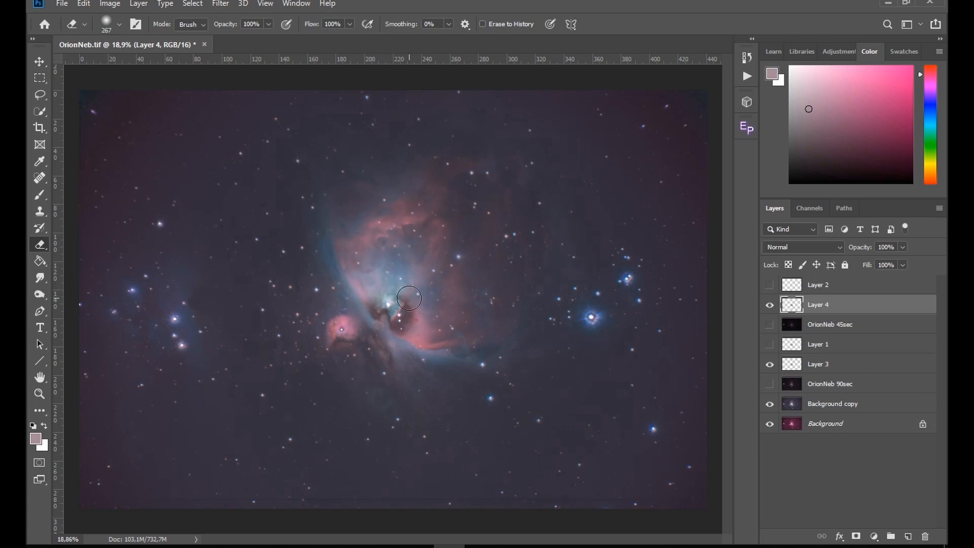
left_click_drag(409, 299, 309, 344)
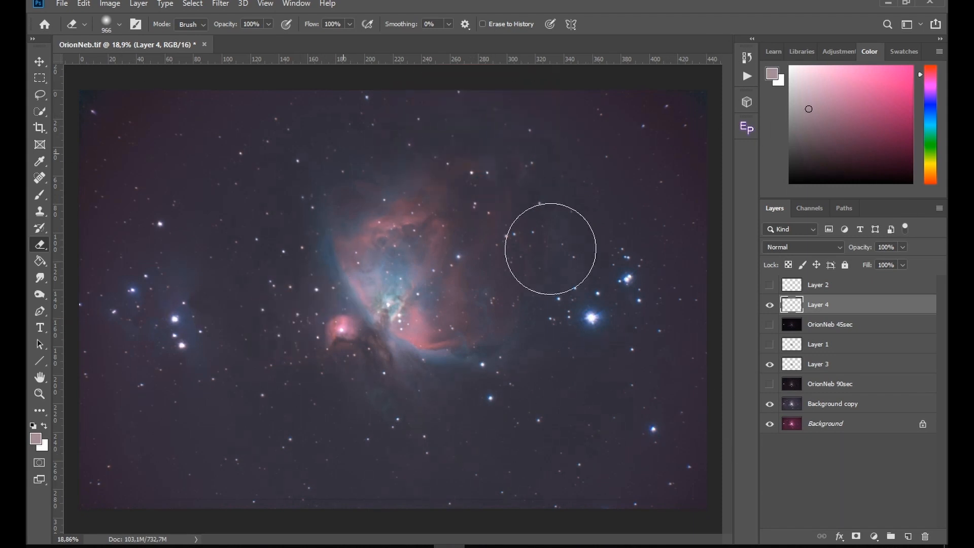
left_click(770, 305)
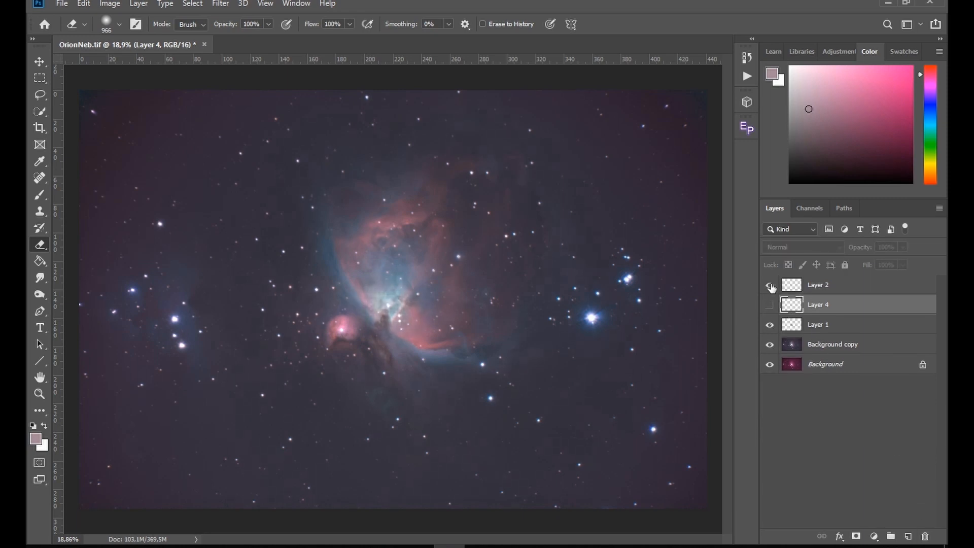
Generate the 16Bit Bright luminosity masks from the merged blend layer via Easy Panel.
left_click(40, 128)
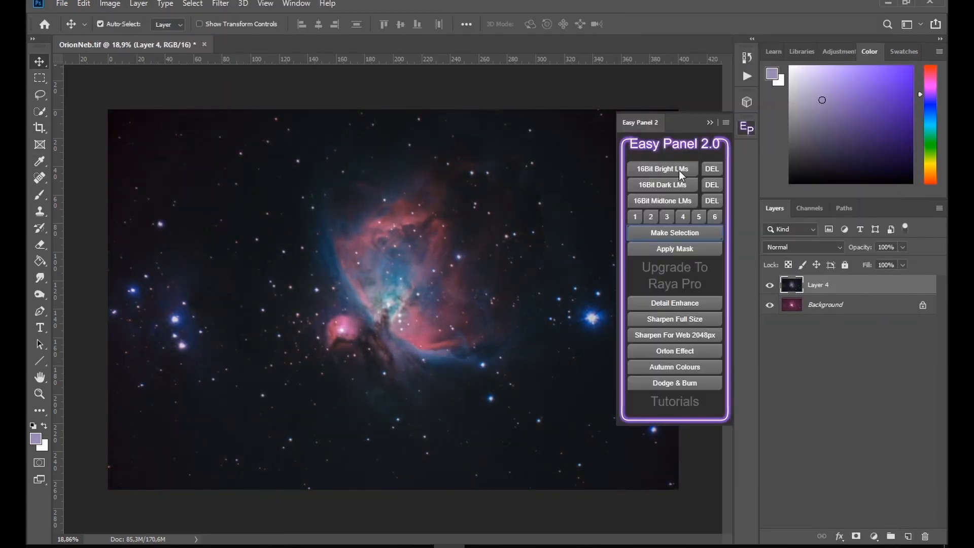
left_click(683, 217)
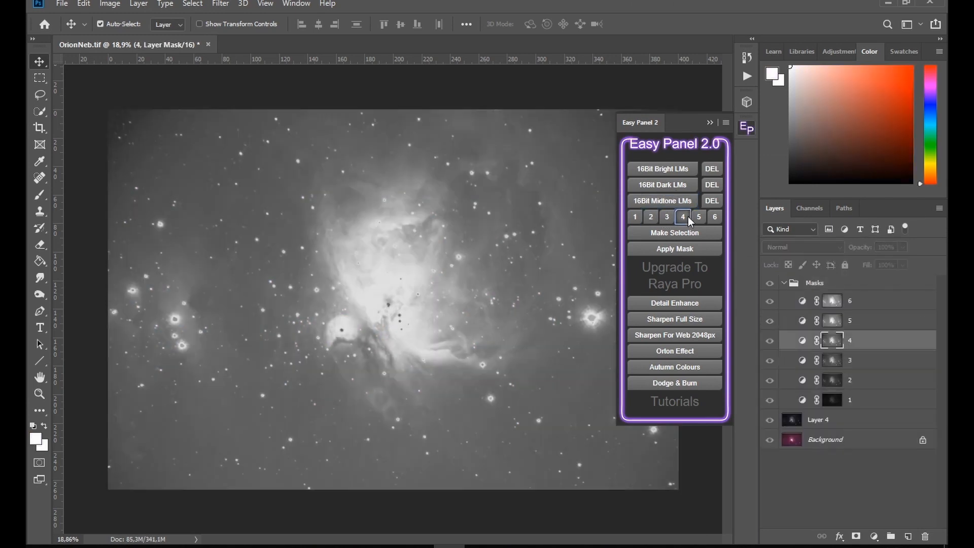